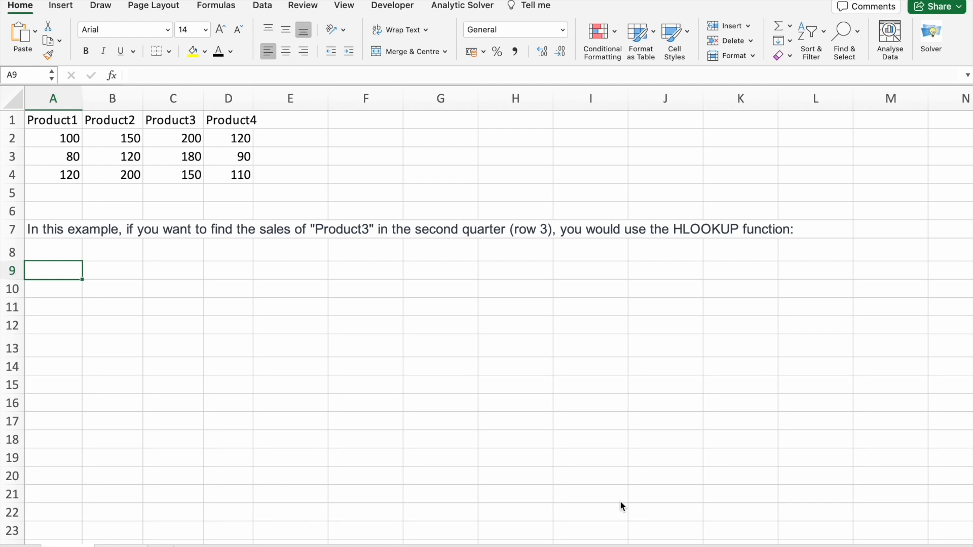
pyautogui.moveTo(334, 224)
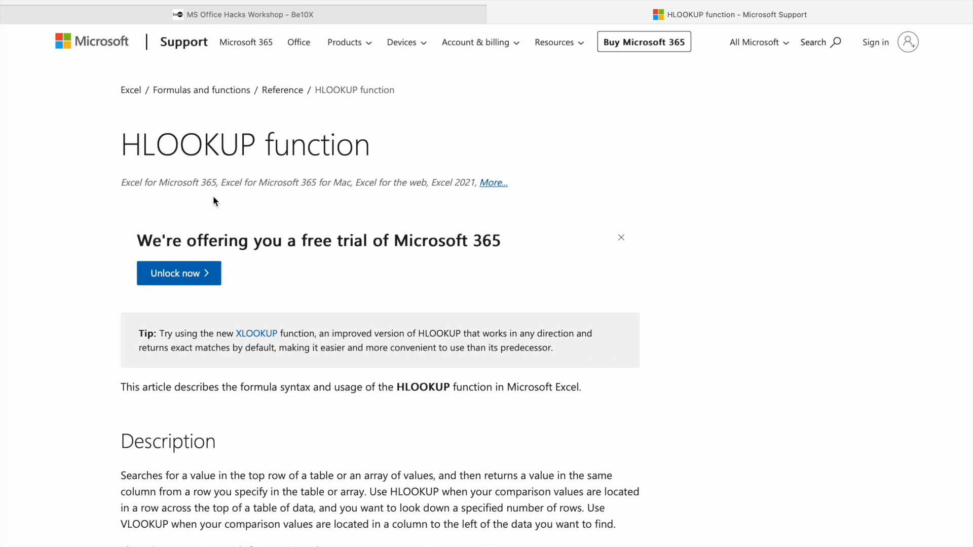
pyautogui.scroll(-3)
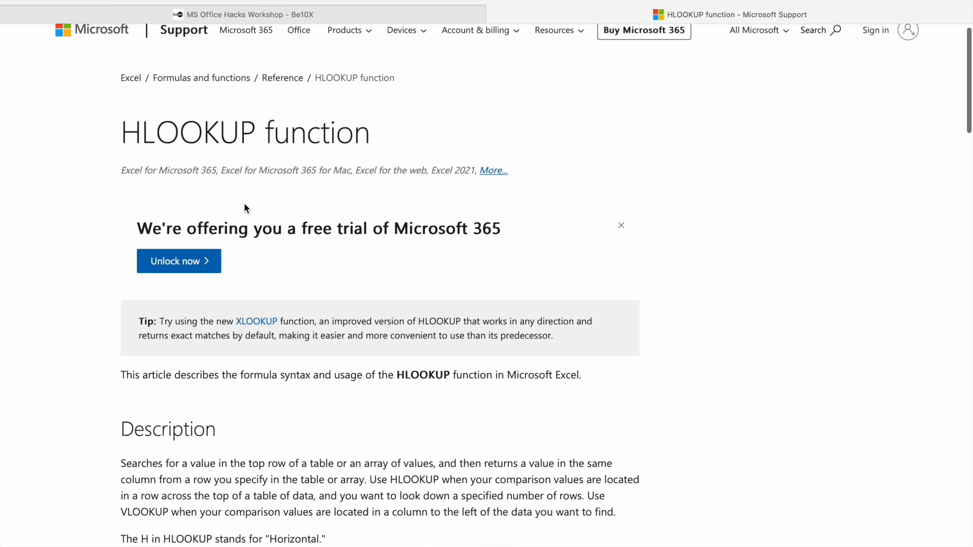
pyautogui.scroll(-3)
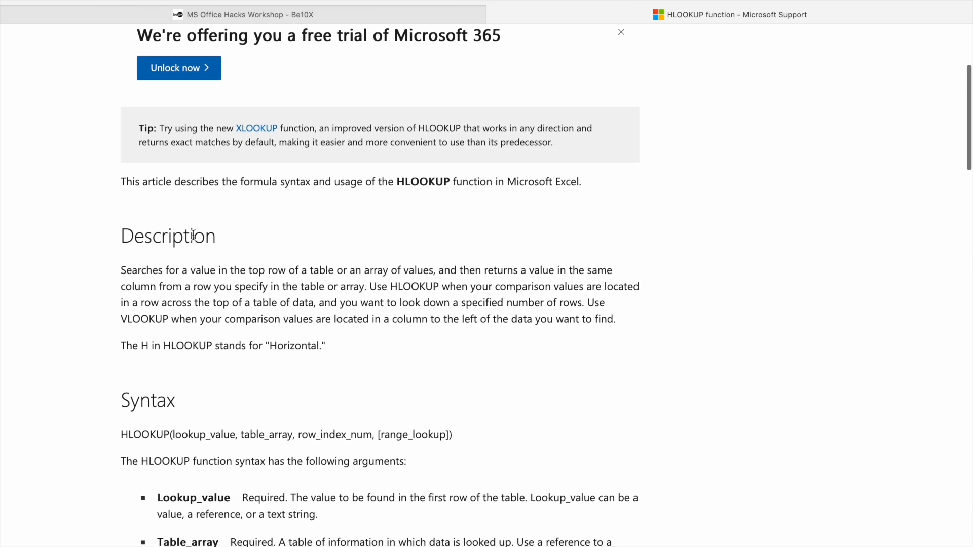
pyautogui.moveTo(121, 270); pyautogui.dragTo(616, 319)
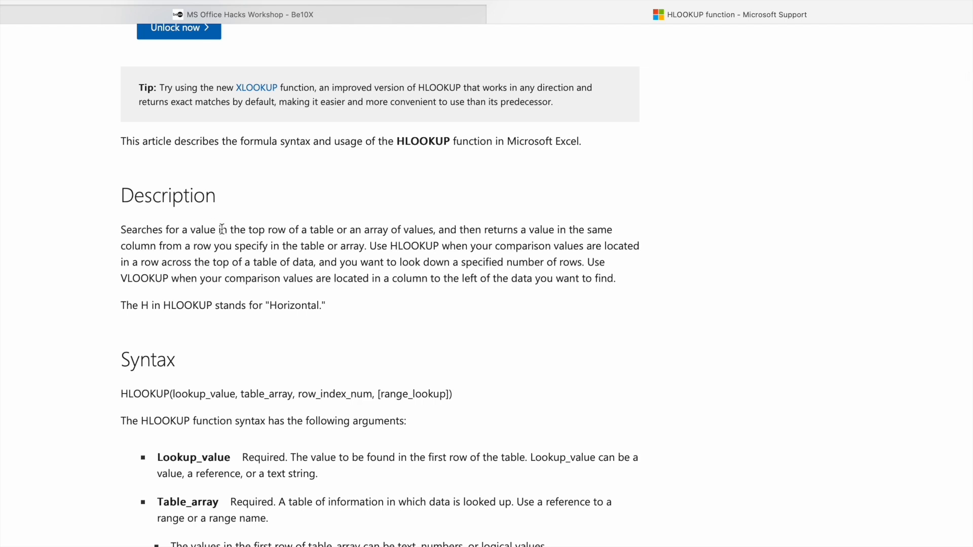
pyautogui.moveTo(231, 230); pyautogui.dragTo(298, 230)
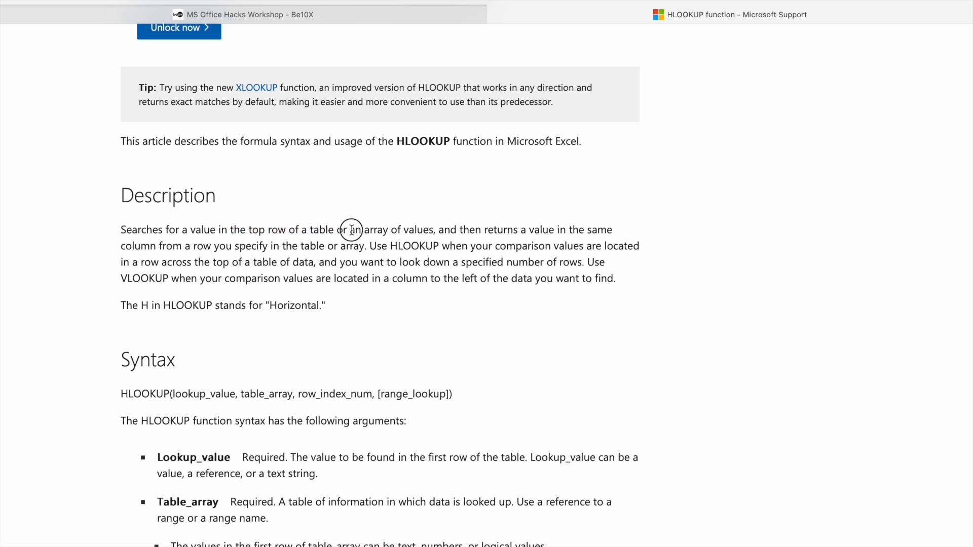
pyautogui.moveTo(348, 230); pyautogui.dragTo(435, 229)
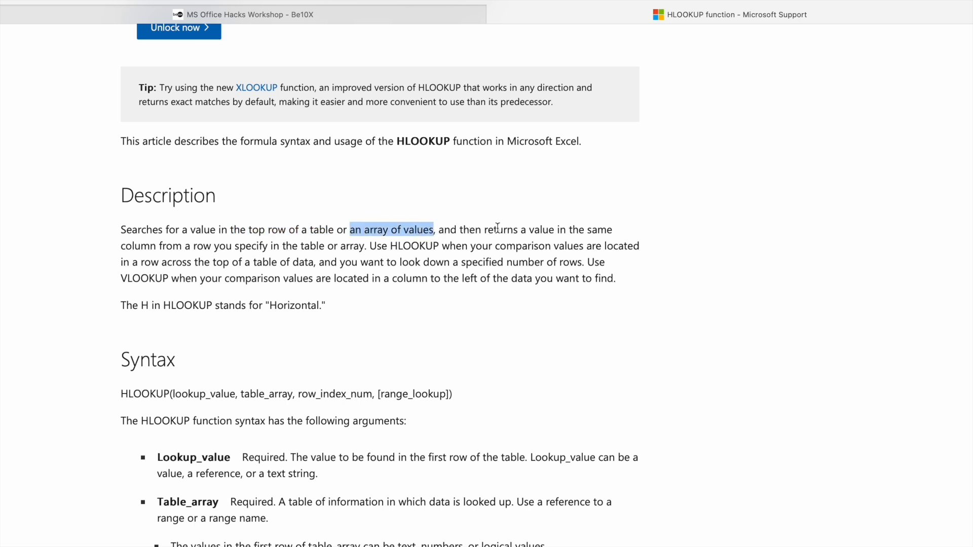
pyautogui.moveTo(121, 245)
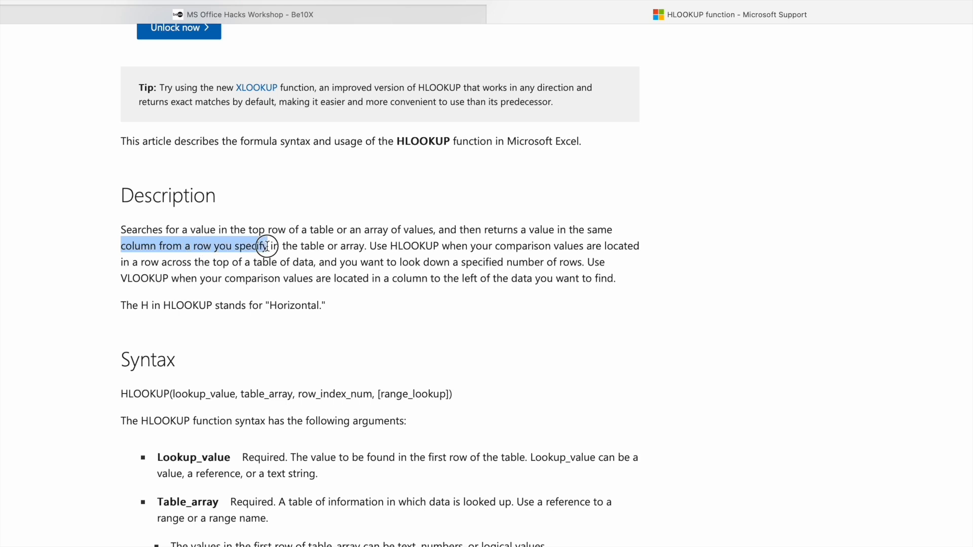
pyautogui.moveTo(267, 246); pyautogui.dragTo(362, 246)
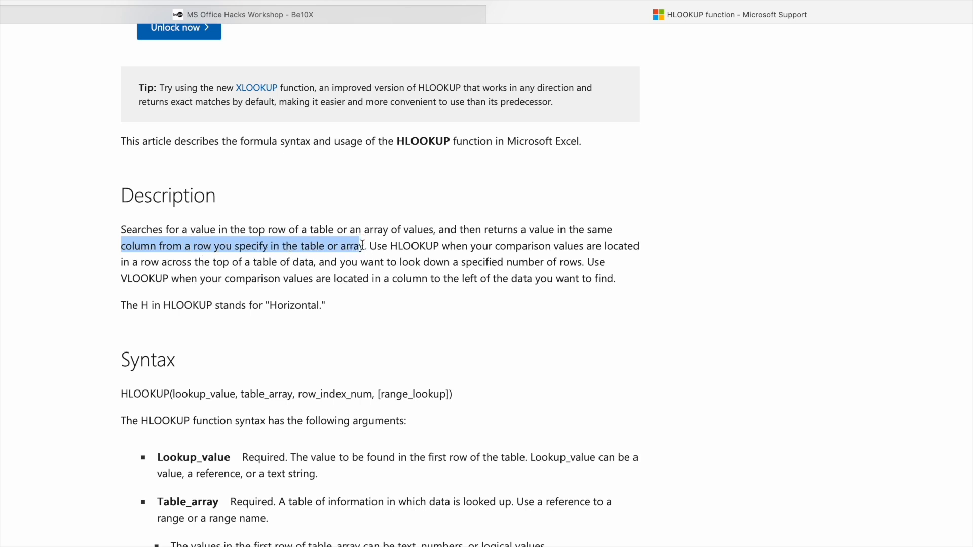
pyautogui.moveTo(370, 245); pyautogui.dragTo(453, 246)
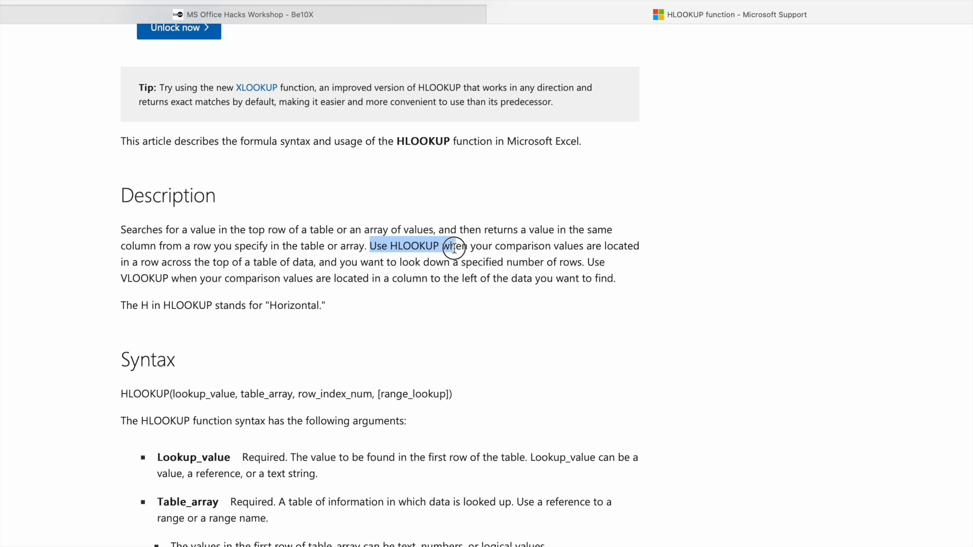
pyautogui.moveTo(453, 245); pyautogui.dragTo(629, 261)
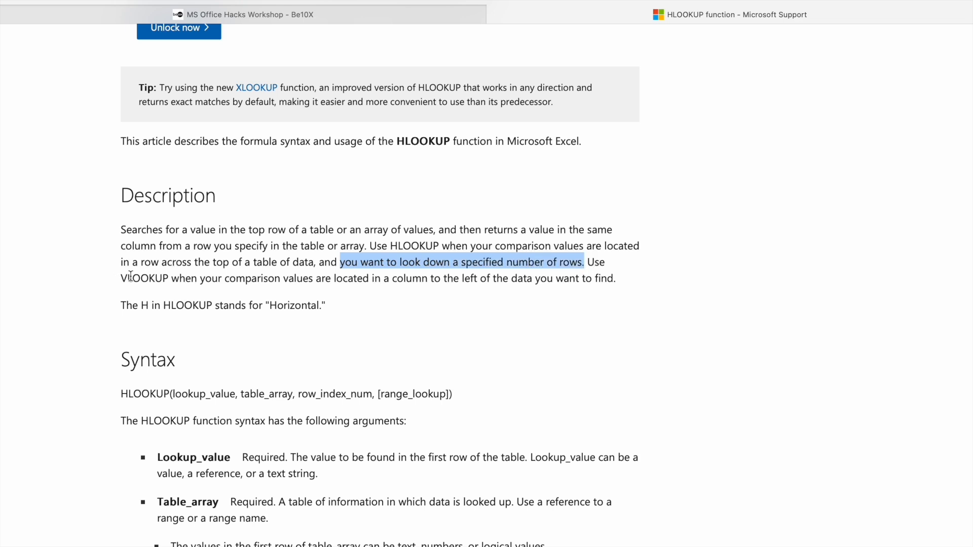
pyautogui.moveTo(582, 262); pyautogui.dragTo(310, 278)
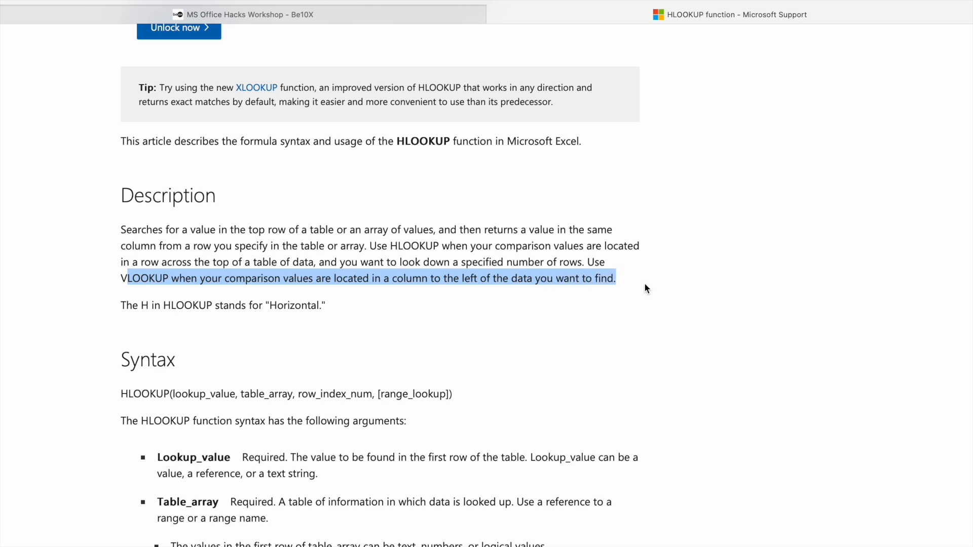
pyautogui.click(122, 305)
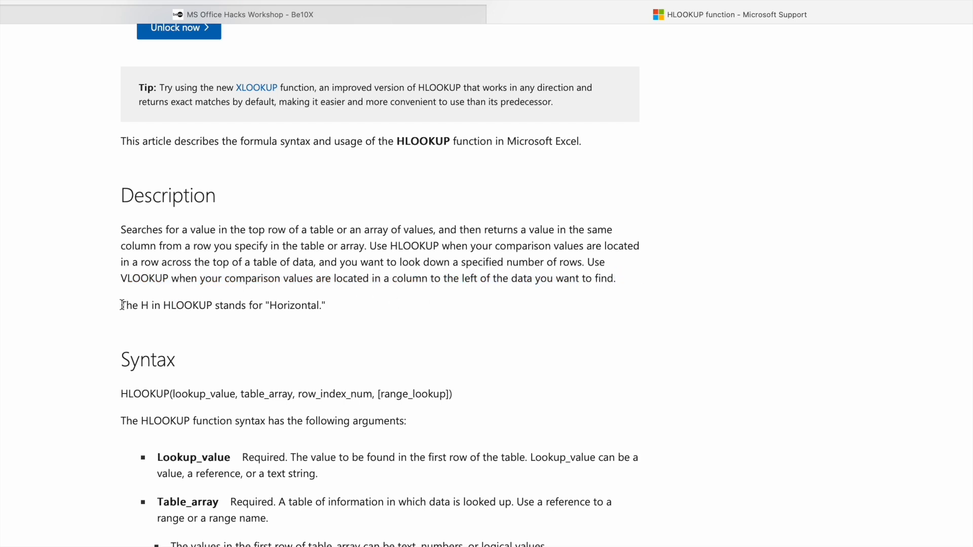
pyautogui.moveTo(122, 305); pyautogui.dragTo(279, 305)
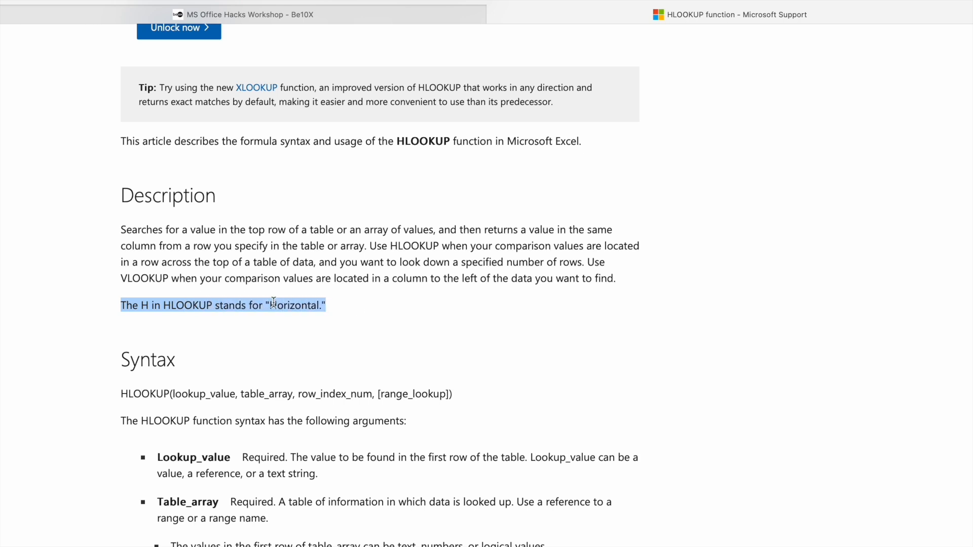
pyautogui.scroll(-3)
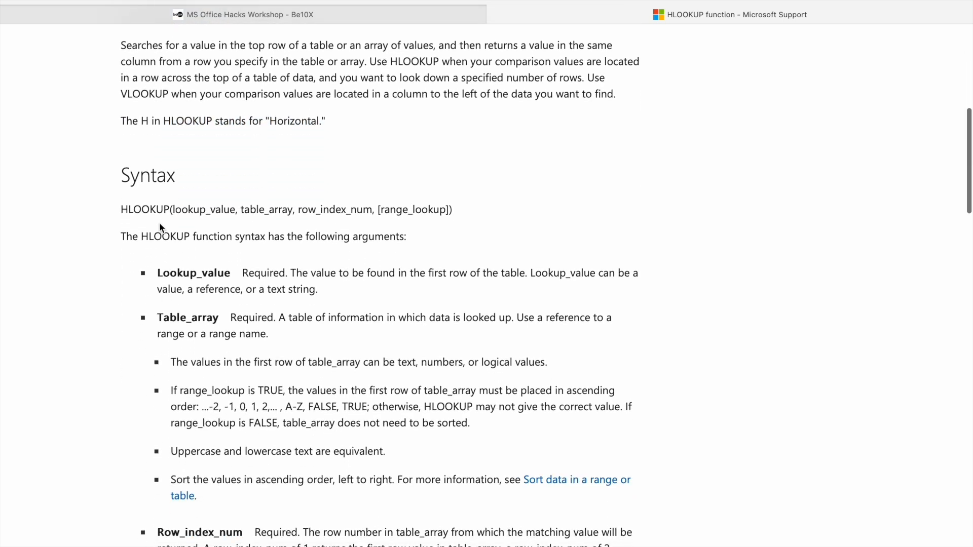
pyautogui.doubleClick(145, 209)
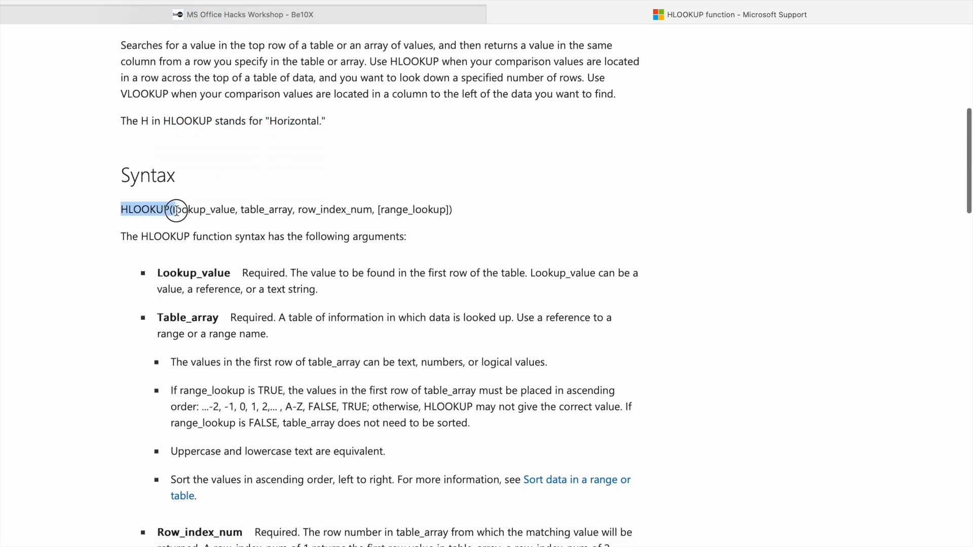
pyautogui.moveTo(176, 210); pyautogui.dragTo(220, 209)
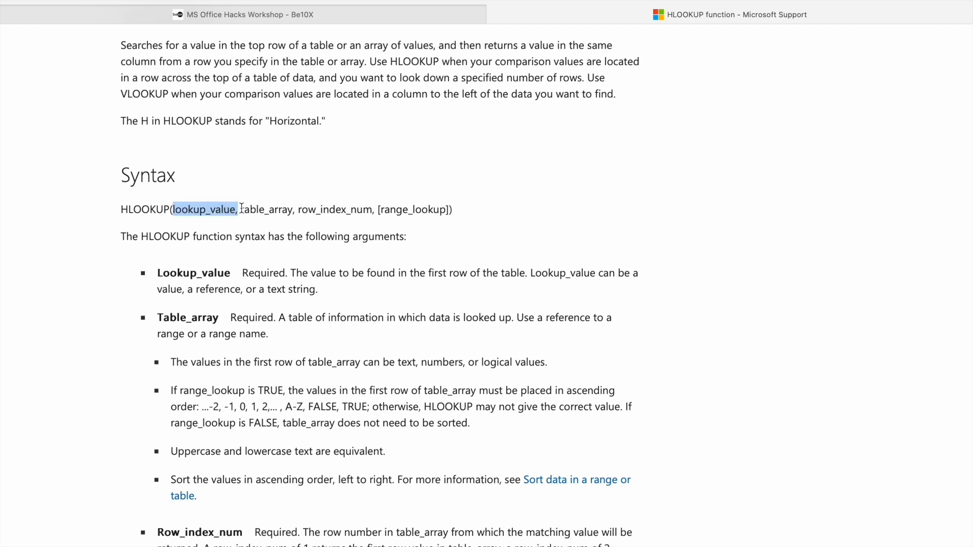
pyautogui.doubleClick(266, 210)
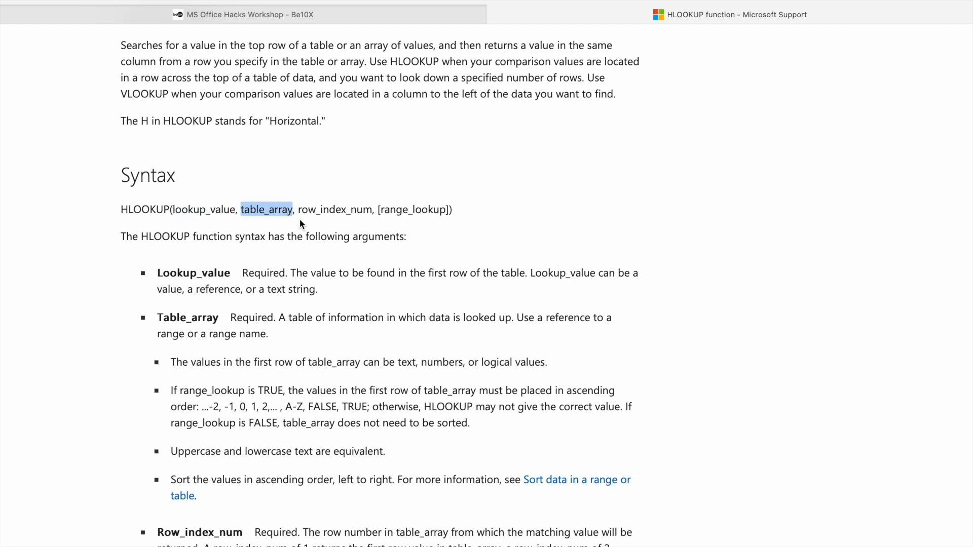
pyautogui.doubleClick(334, 209)
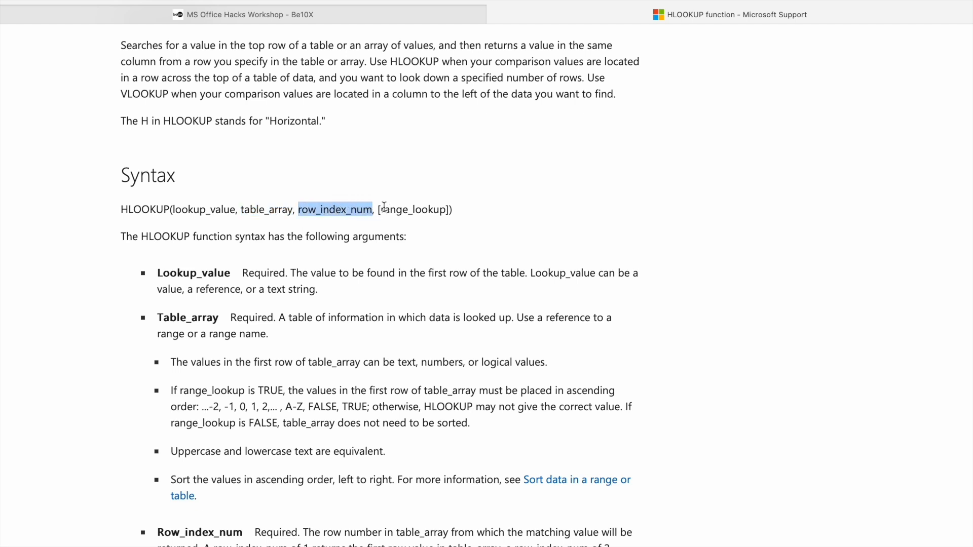
pyautogui.doubleClick(413, 209)
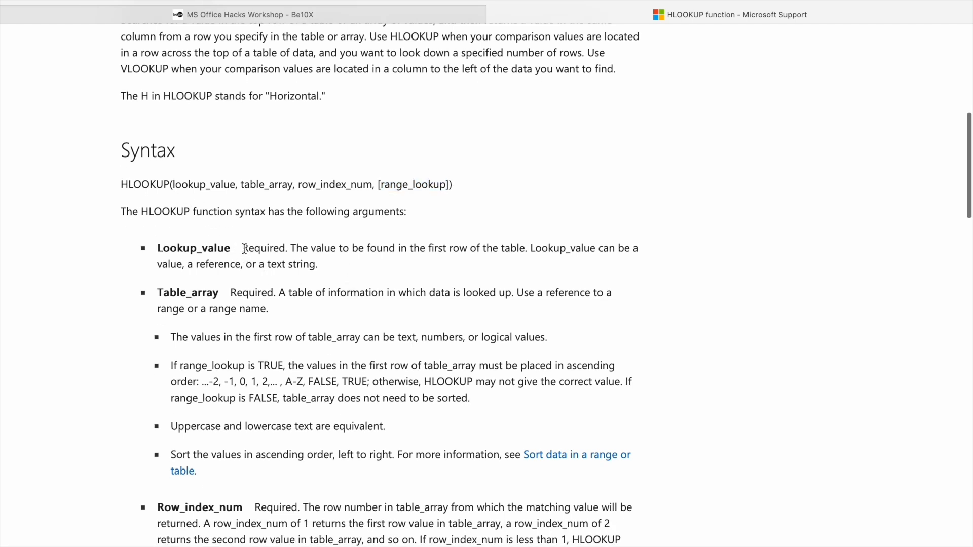
pyautogui.doubleClick(265, 247)
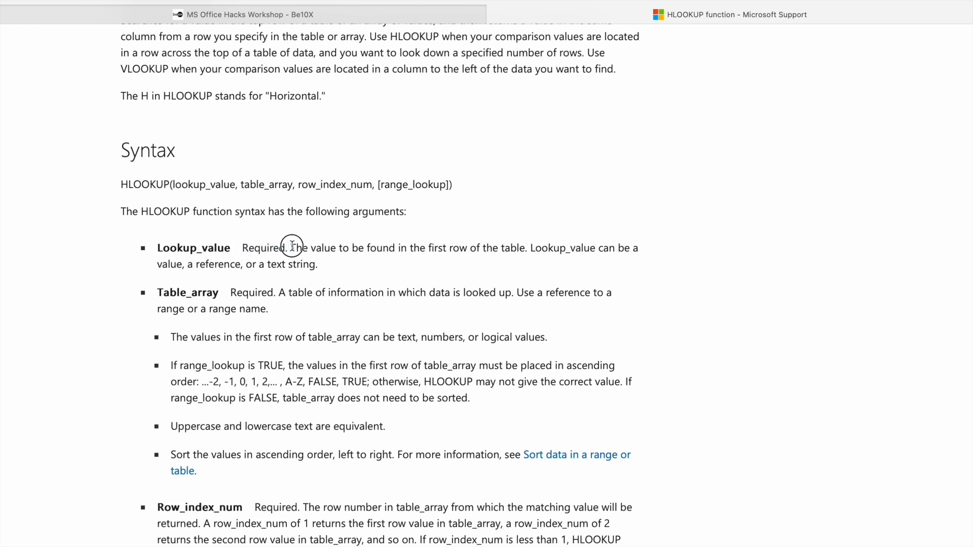
pyautogui.moveTo(290, 248); pyautogui.dragTo(471, 248)
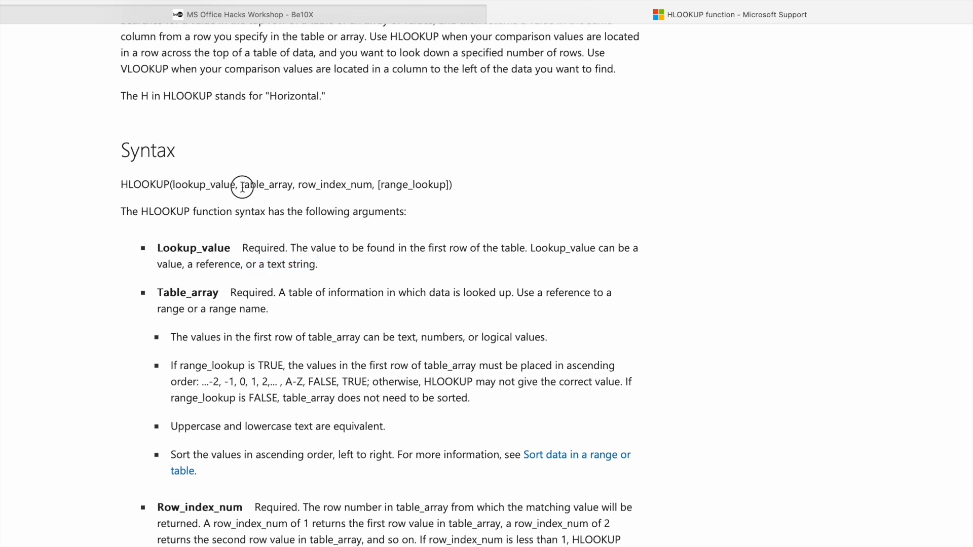
pyautogui.doubleClick(266, 184)
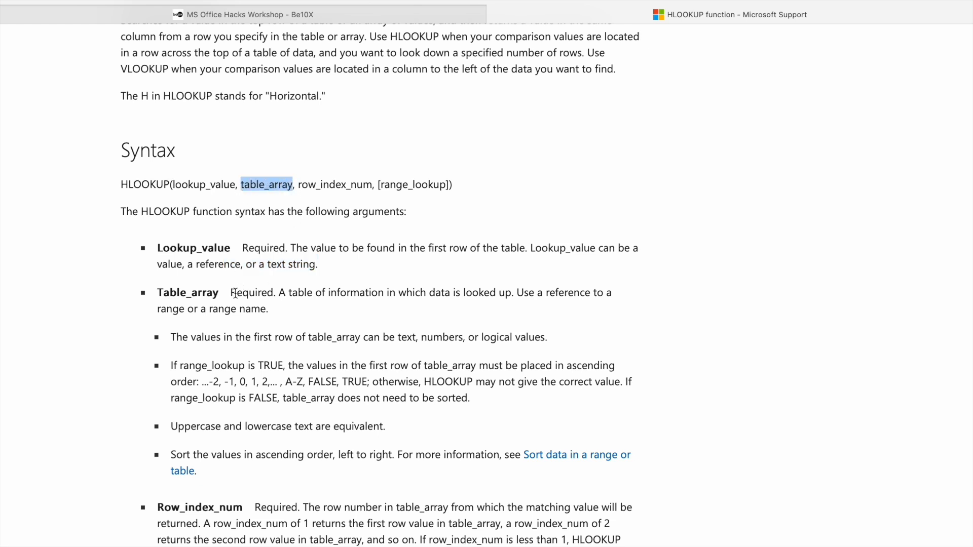
pyautogui.doubleClick(251, 292)
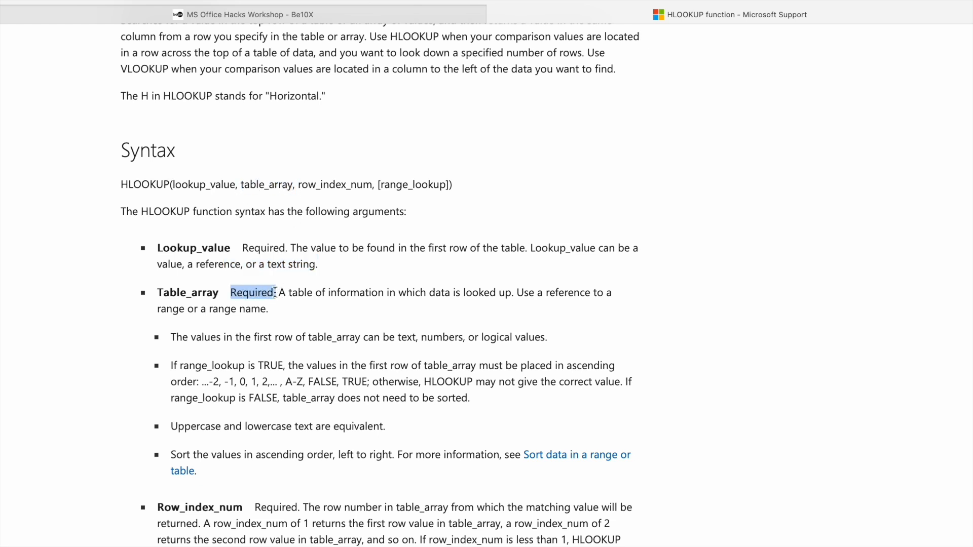
pyautogui.moveTo(277, 293); pyautogui.dragTo(437, 292)
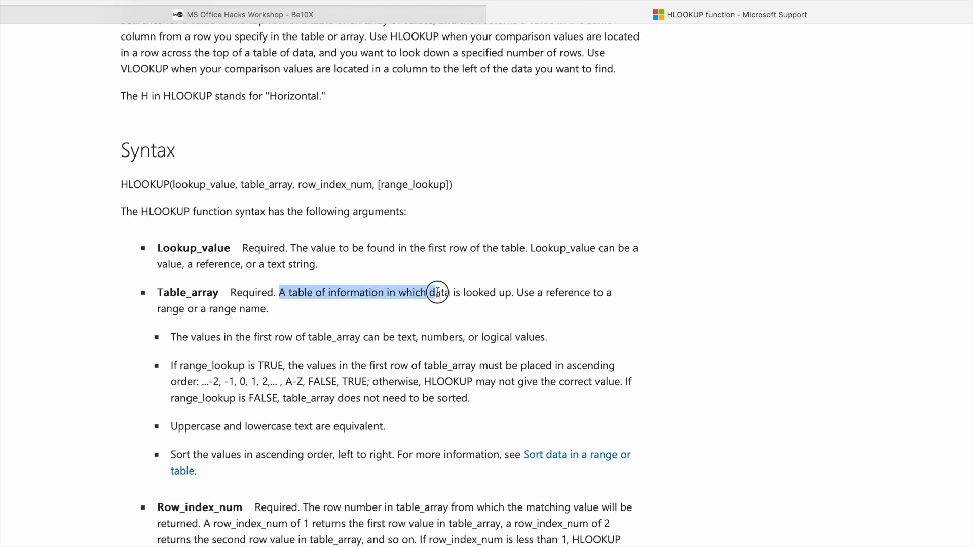
pyautogui.moveTo(436, 293); pyautogui.dragTo(505, 295)
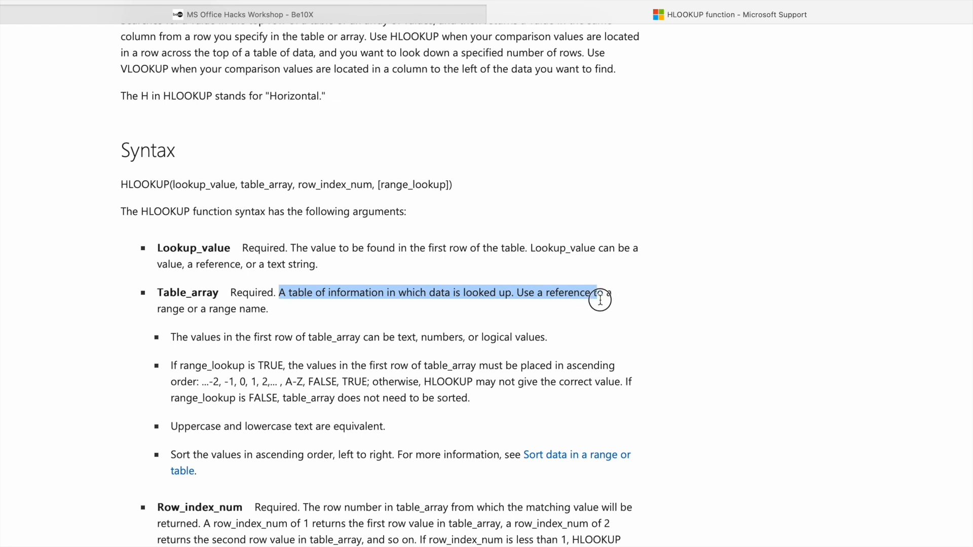
pyautogui.moveTo(600, 296); pyautogui.dragTo(276, 310)
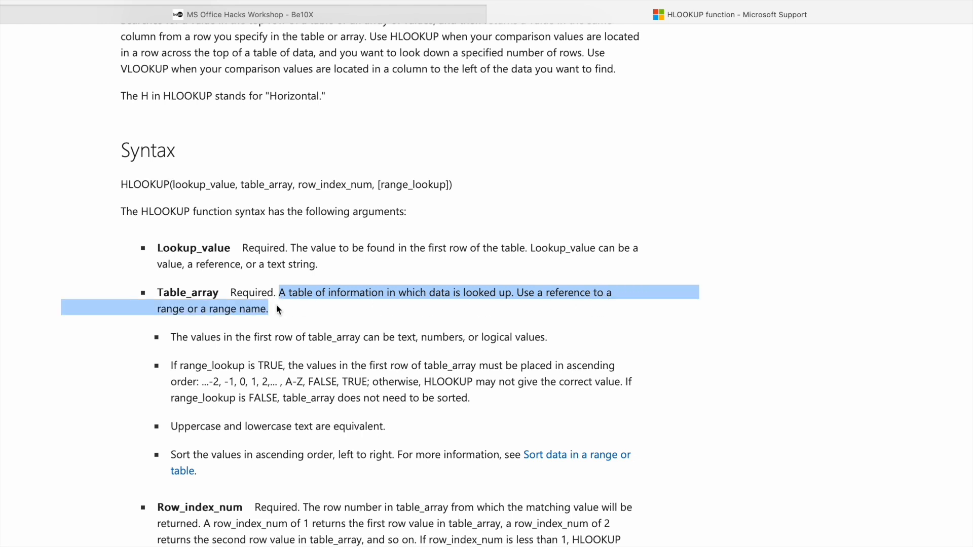
pyautogui.scroll(-3)
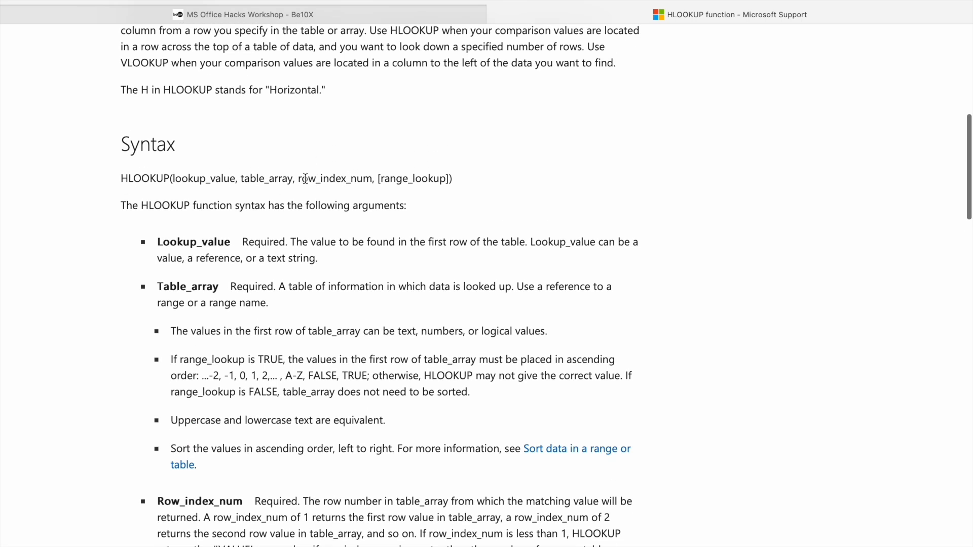
pyautogui.doubleClick(334, 179)
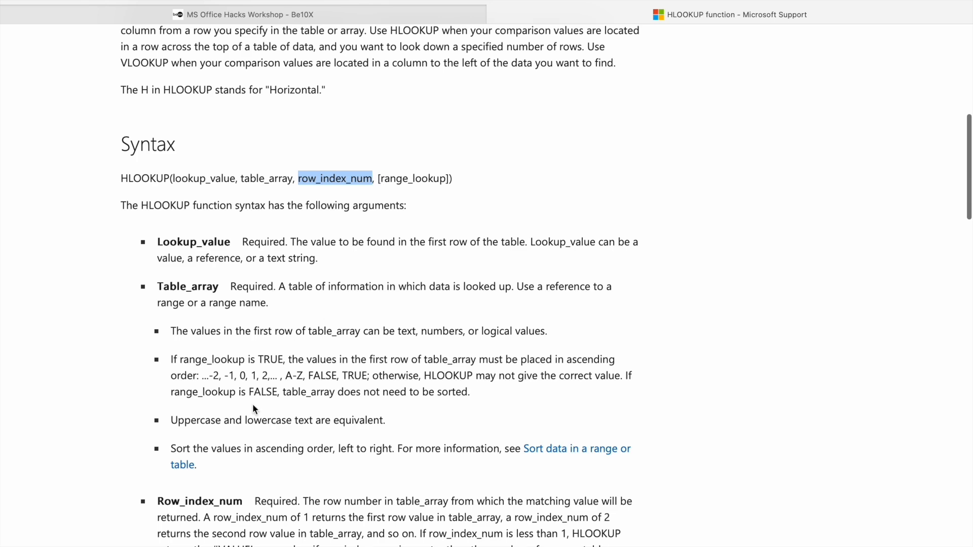
pyautogui.scroll(-3)
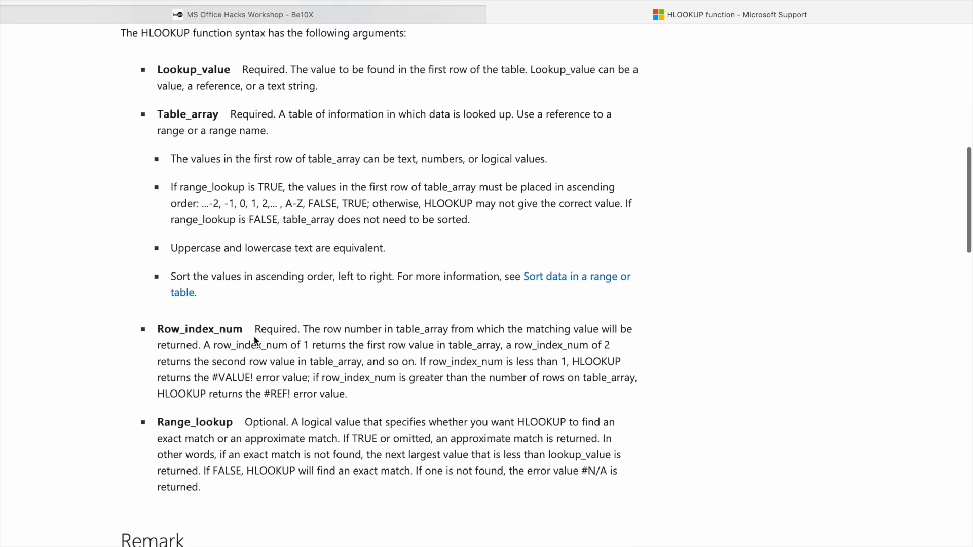
pyautogui.moveTo(304, 327)
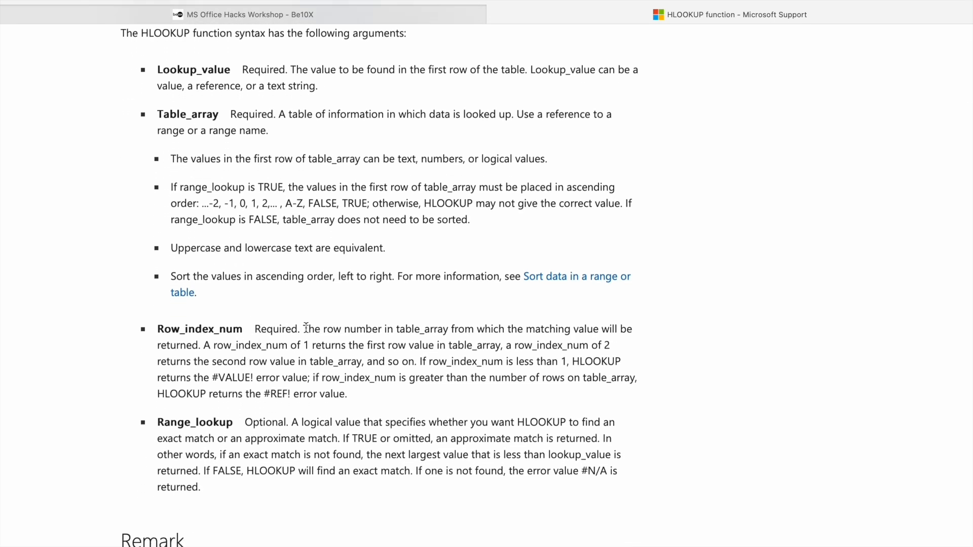
# Highlight the full Row_index_num description in the HLOOKUP support article
pyautogui.moveTo(303, 329); pyautogui.dragTo(476, 329)
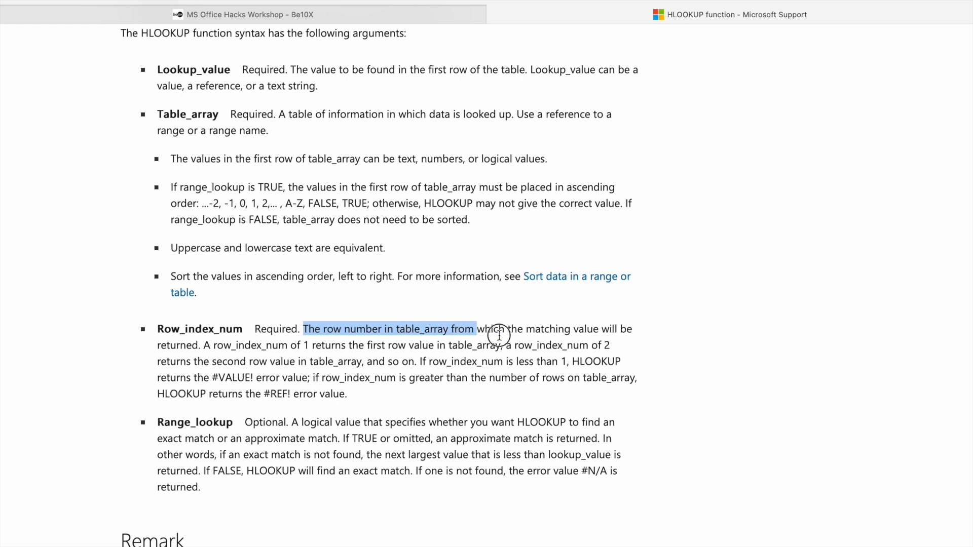
pyautogui.moveTo(497, 335); pyautogui.dragTo(614, 329)
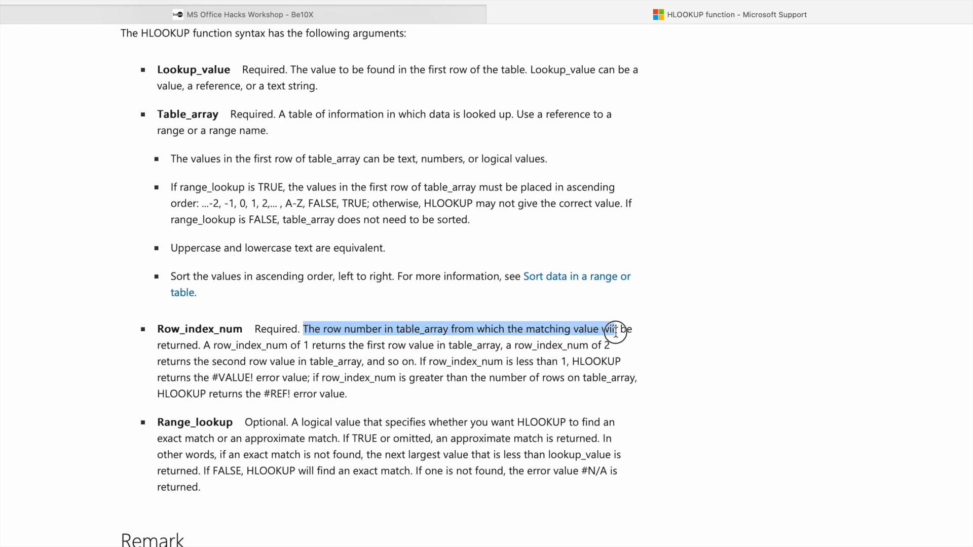
pyautogui.moveTo(614, 328); pyautogui.dragTo(196, 345)
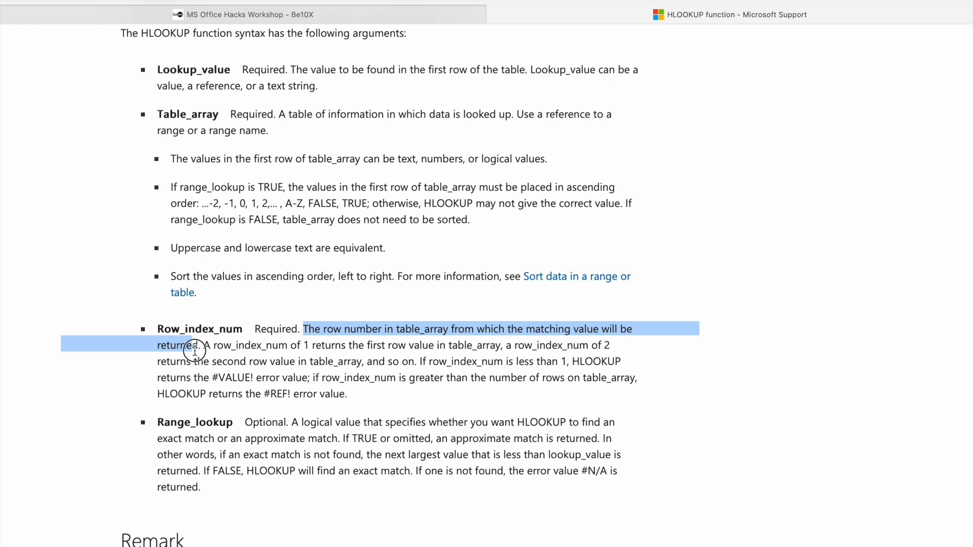
# Highlight the Range_lookup argument and its exact-or-approximate match explanation
pyautogui.scroll(-3)
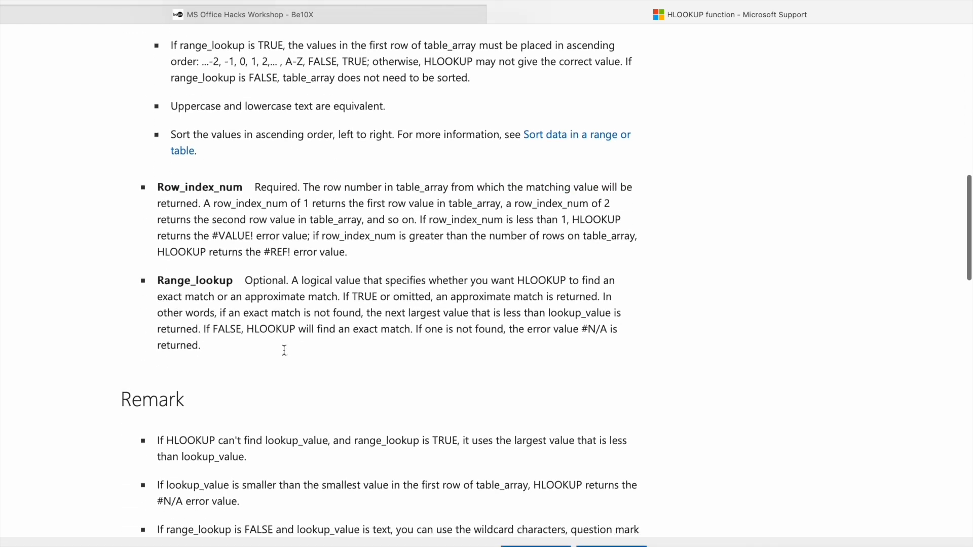
pyautogui.doubleClick(194, 280)
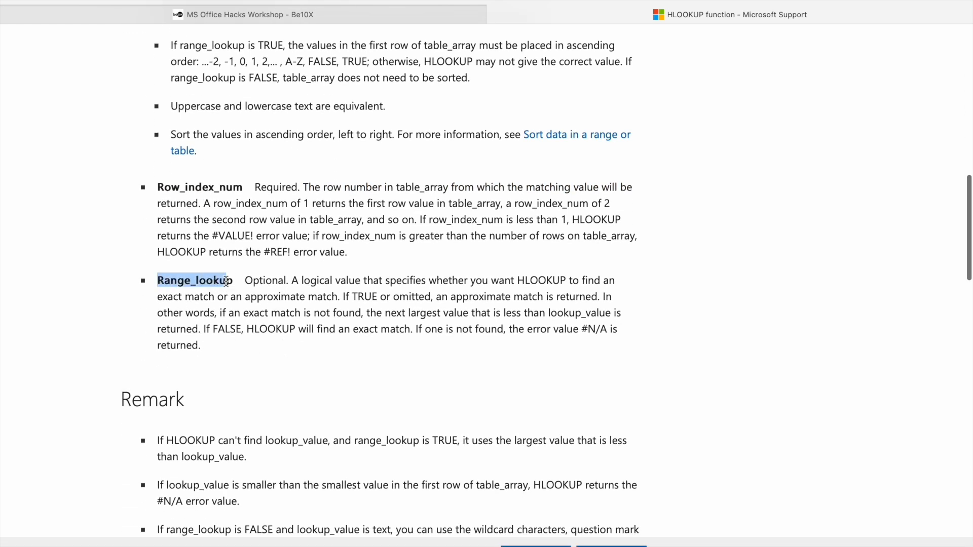
pyautogui.doubleClick(265, 280)
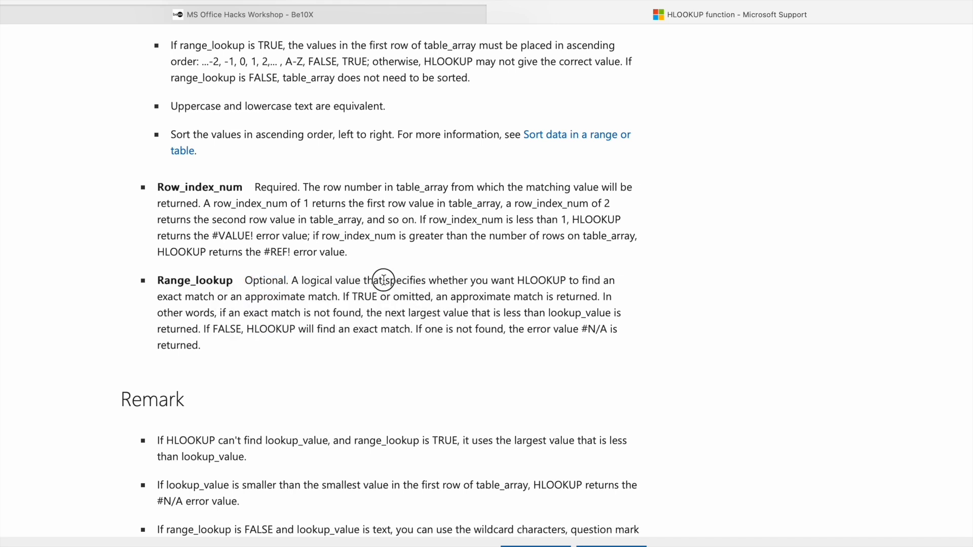
pyautogui.moveTo(383, 280); pyautogui.dragTo(610, 296)
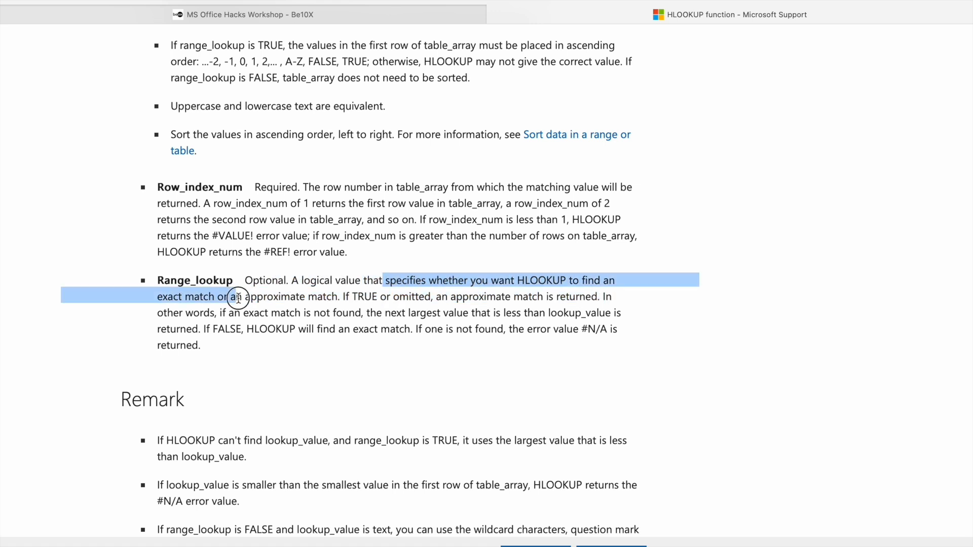
pyautogui.moveTo(234, 297); pyautogui.dragTo(340, 296)
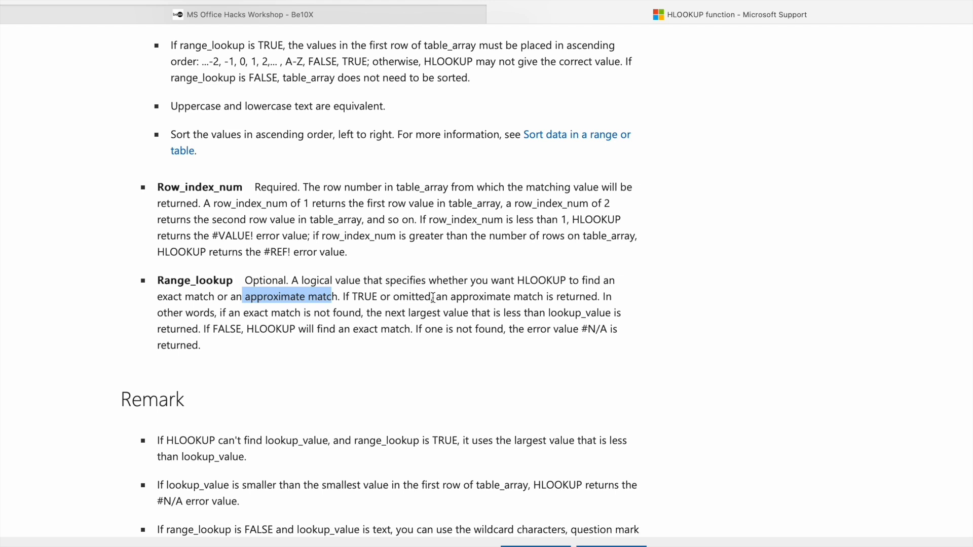
pyautogui.moveTo(434, 296); pyautogui.dragTo(597, 296)
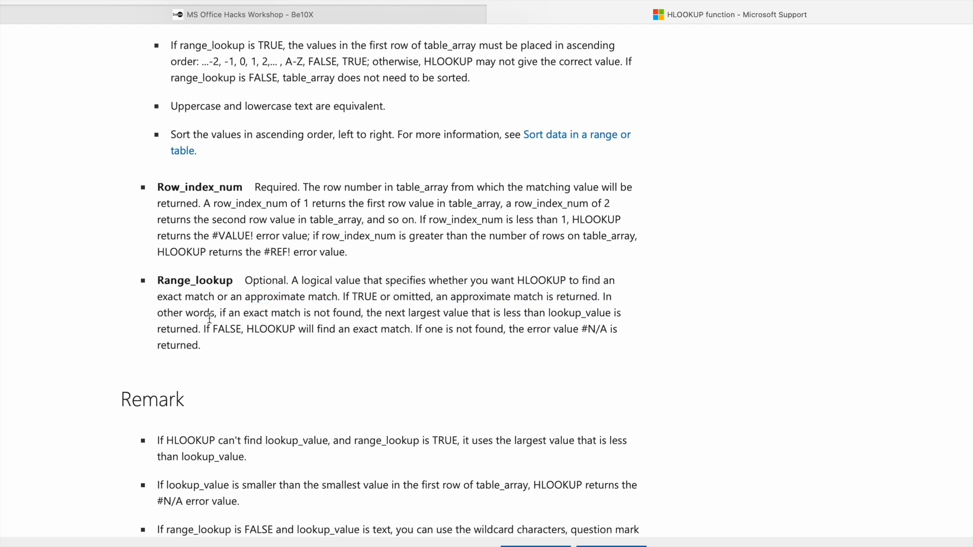
pyautogui.scroll(3)
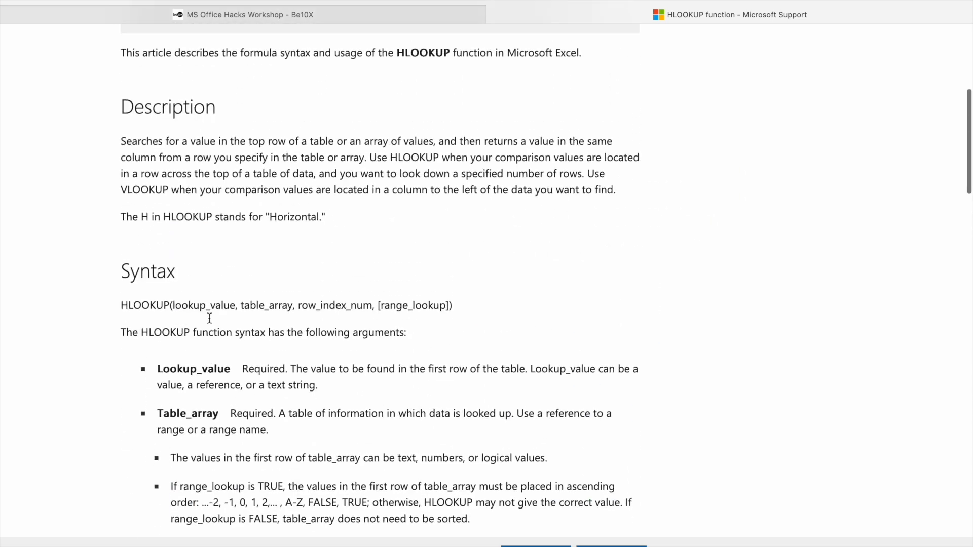
pyautogui.scroll(-3)
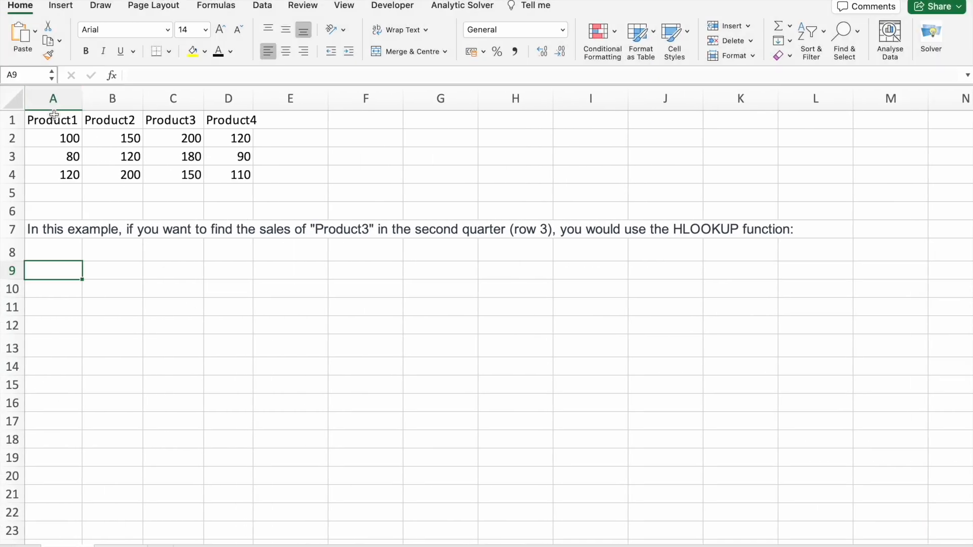
# Point out the Product headers and Product3's Q2 value 180, then type '=' in A10
pyautogui.click(53, 120)
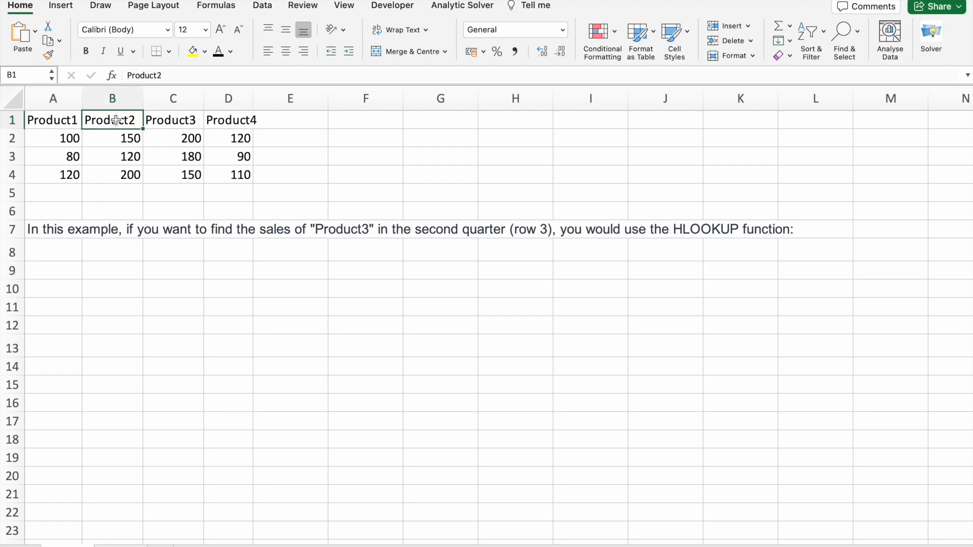
pyautogui.click(52, 138)
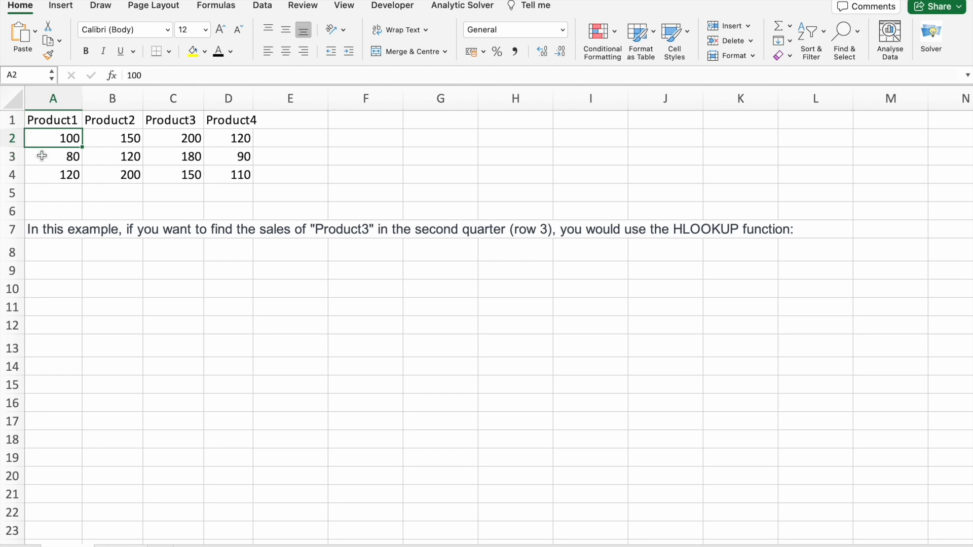
pyautogui.click(53, 174)
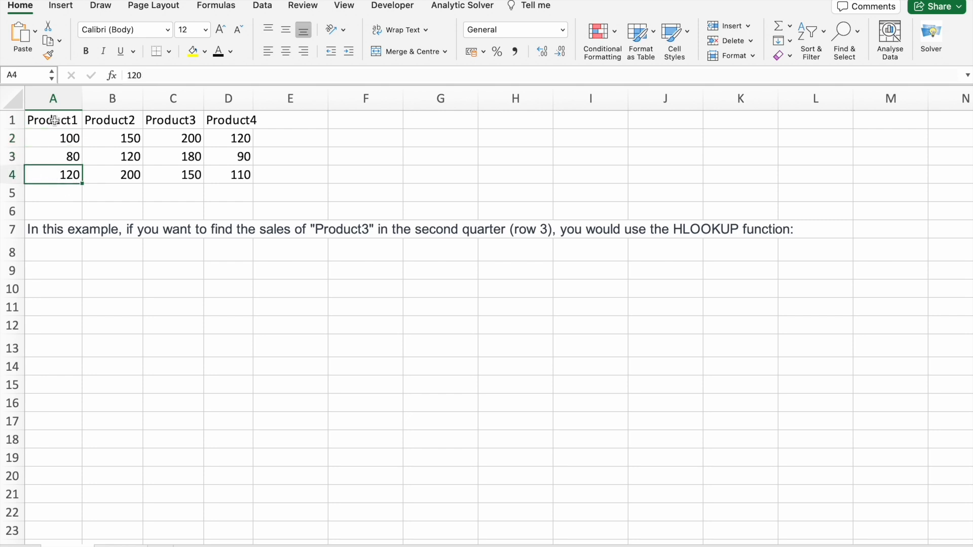
pyautogui.click(52, 138)
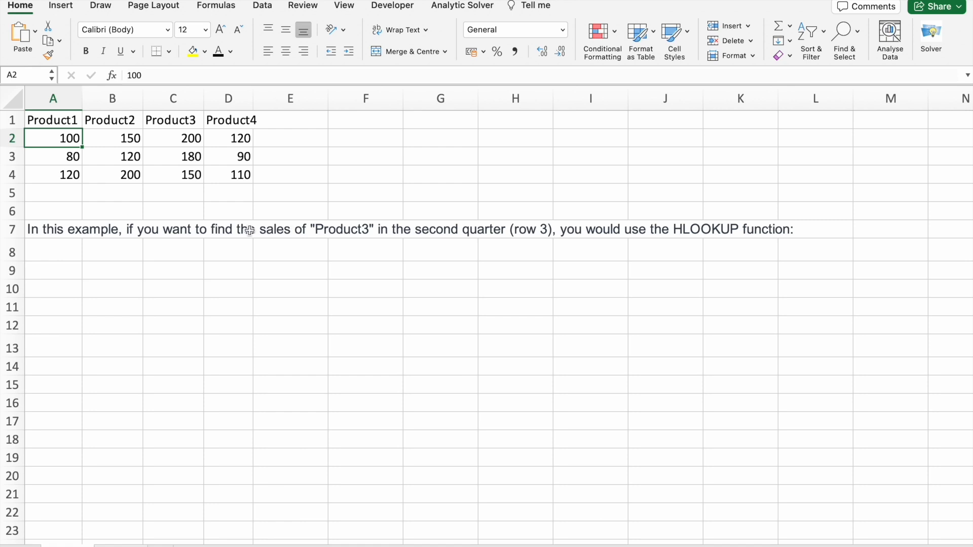
pyautogui.click(174, 119)
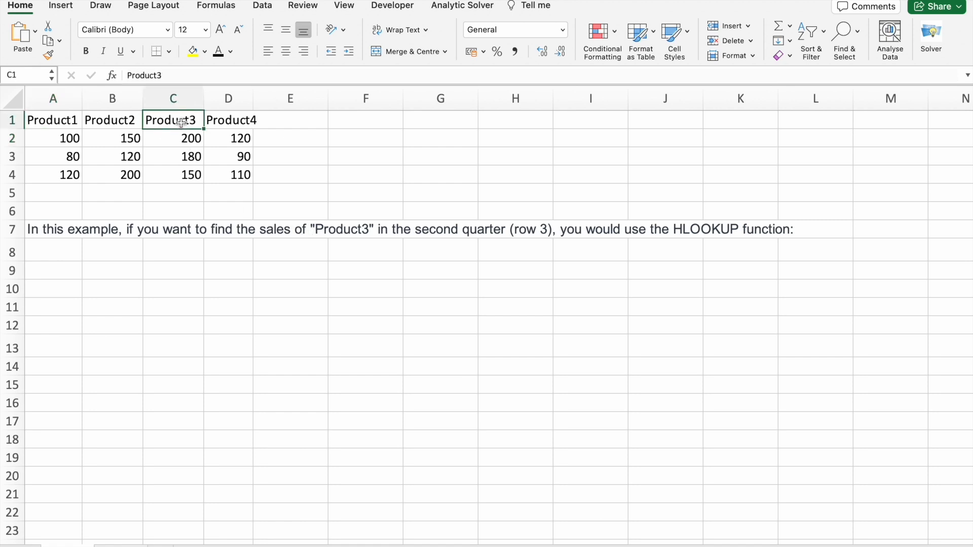
pyautogui.moveTo(183, 153)
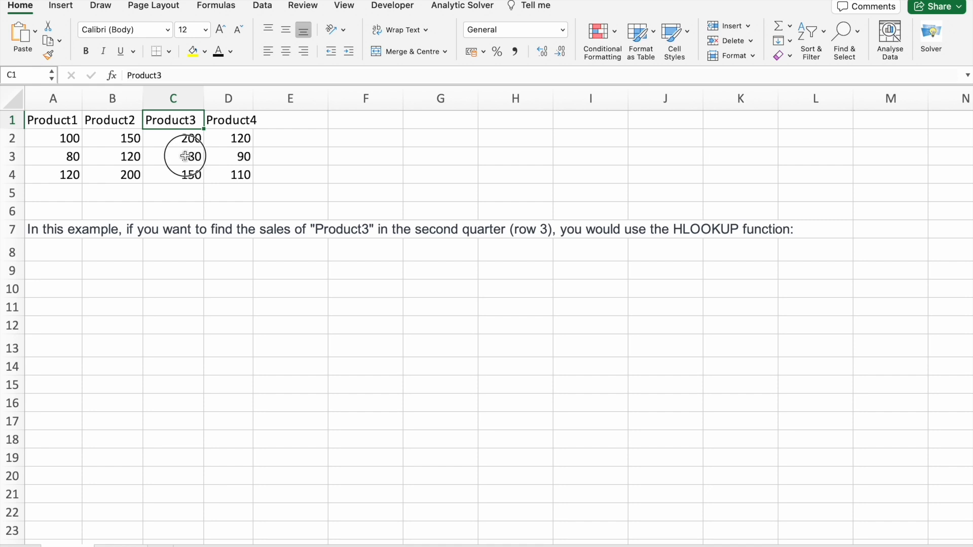
pyautogui.click(173, 156)
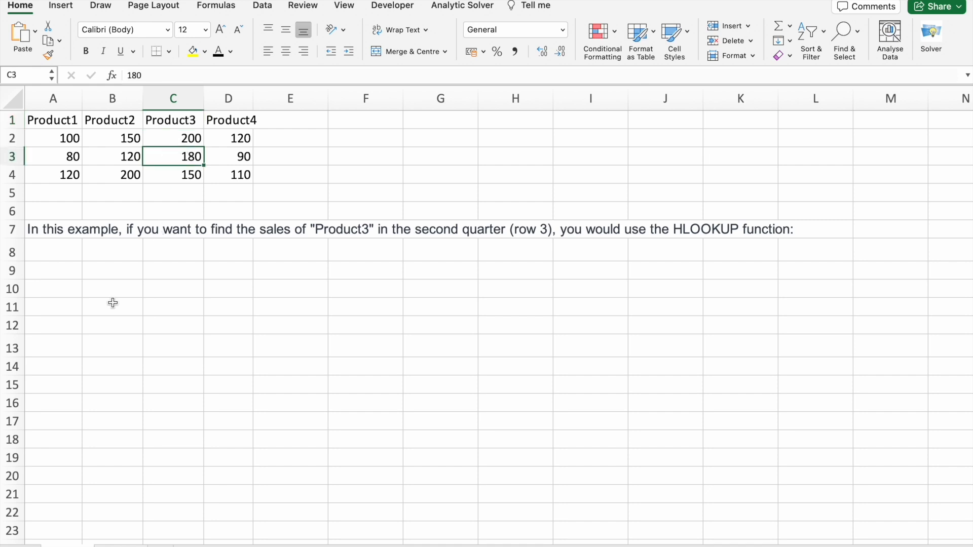
pyautogui.moveTo(51, 270)
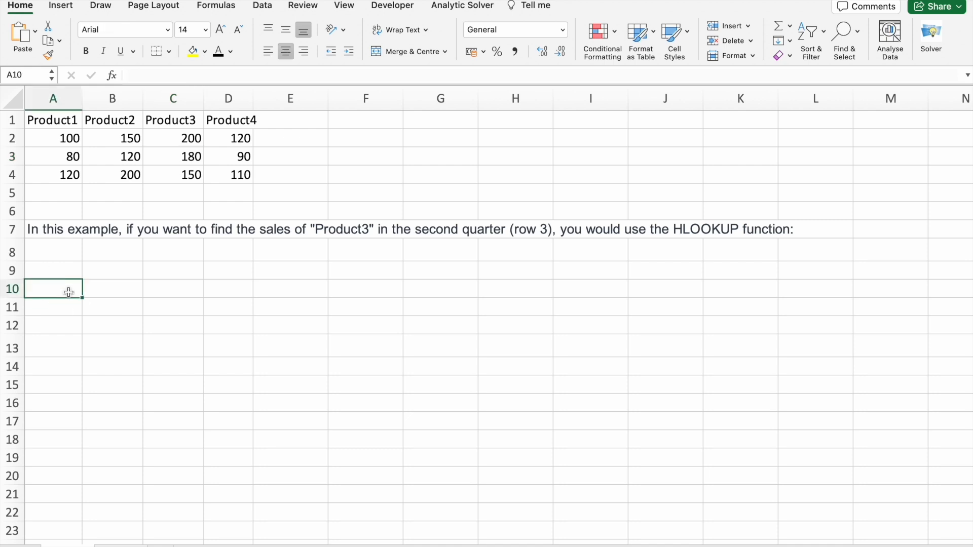
pyautogui.write('=')
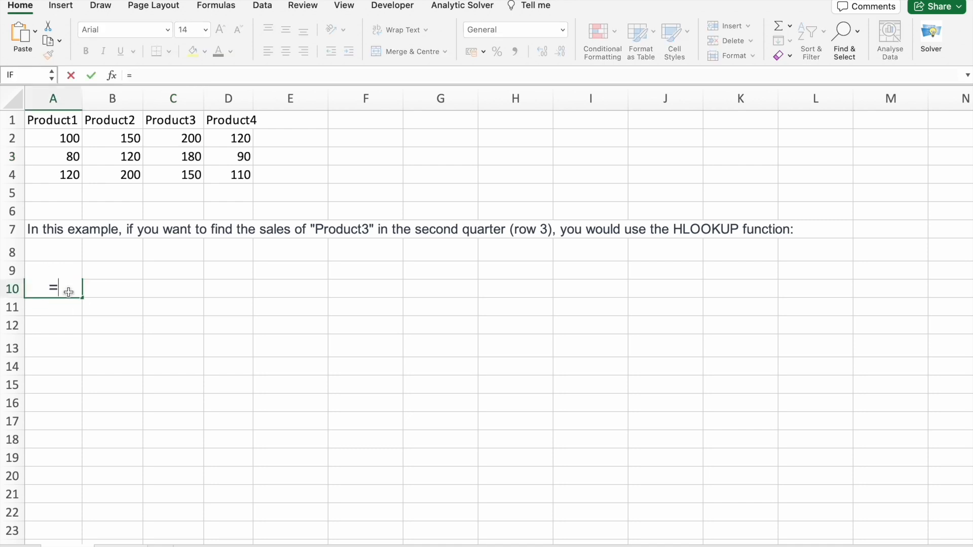
# Build =HLOOKUP(C1, A1:D4, 3, …) in A10 to return Product3's Q2 sales of 180
pyautogui.write('HLOOKUP(')
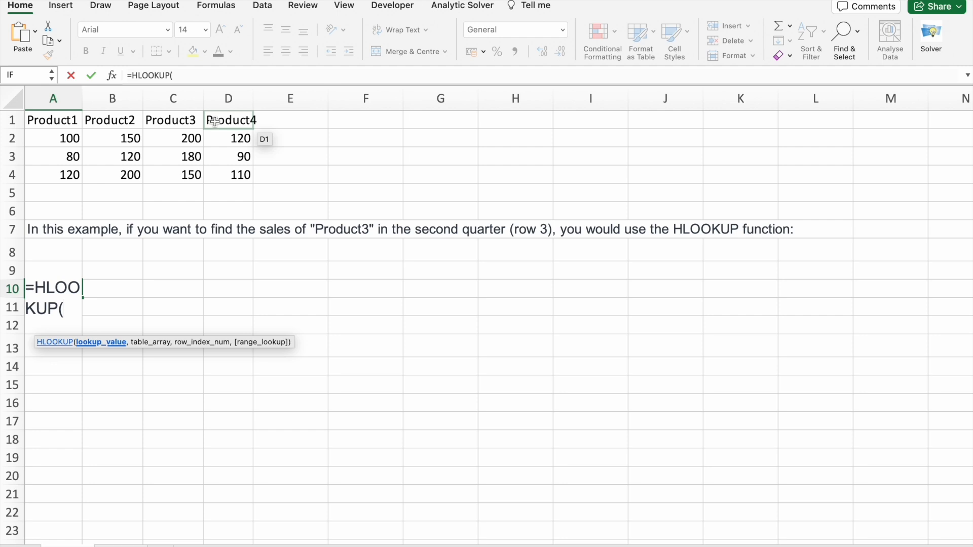
pyautogui.moveTo(173, 119)
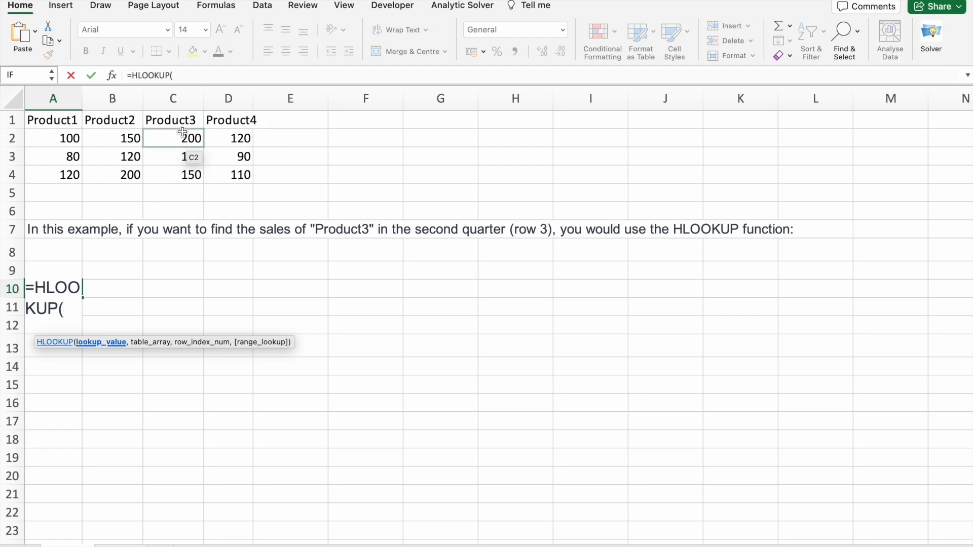
pyautogui.click(173, 120)
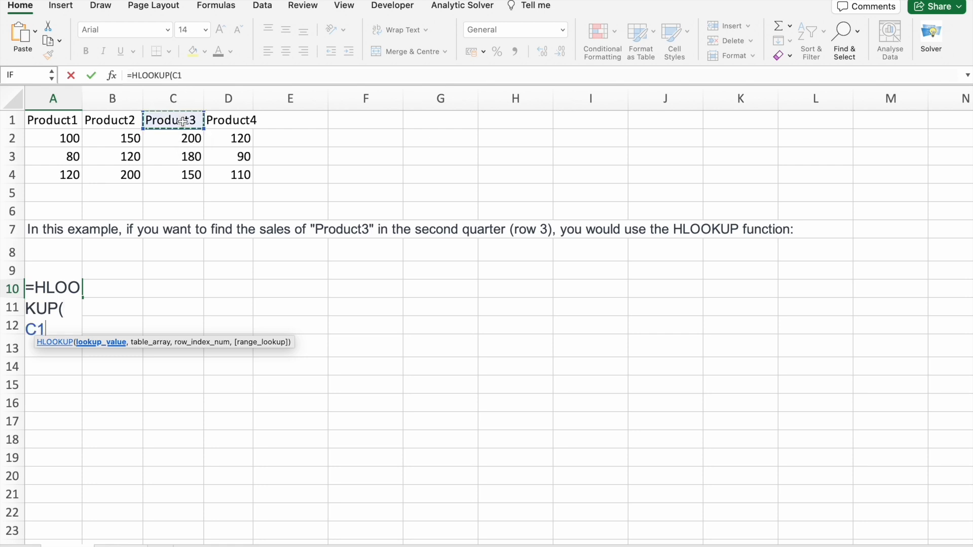
pyautogui.write(',')
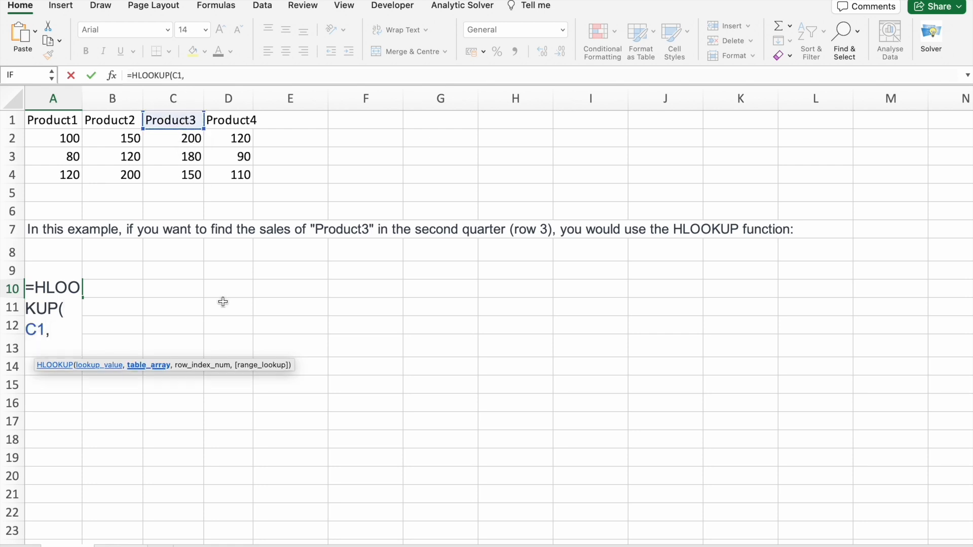
pyautogui.click(52, 120)
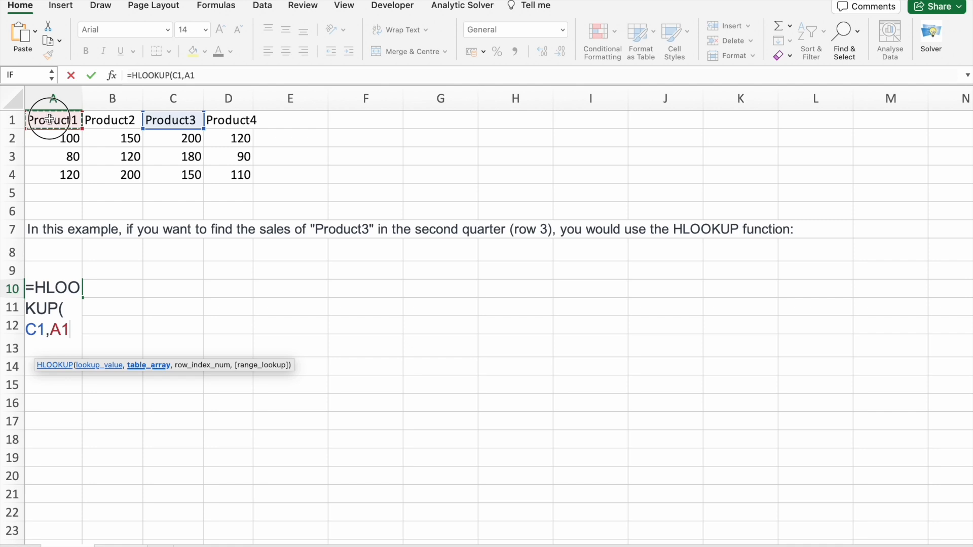
pyautogui.moveTo(53, 120); pyautogui.dragTo(239, 174)
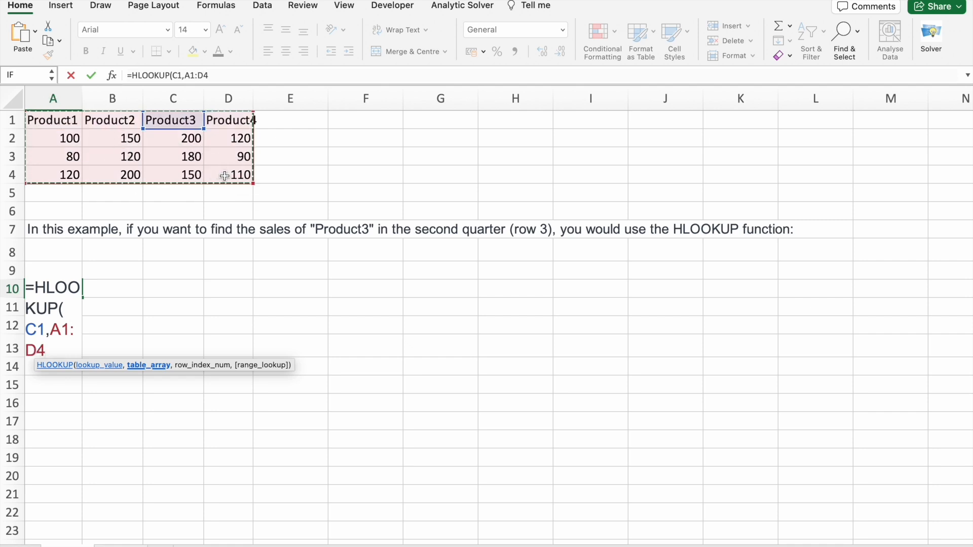
pyautogui.write(',')
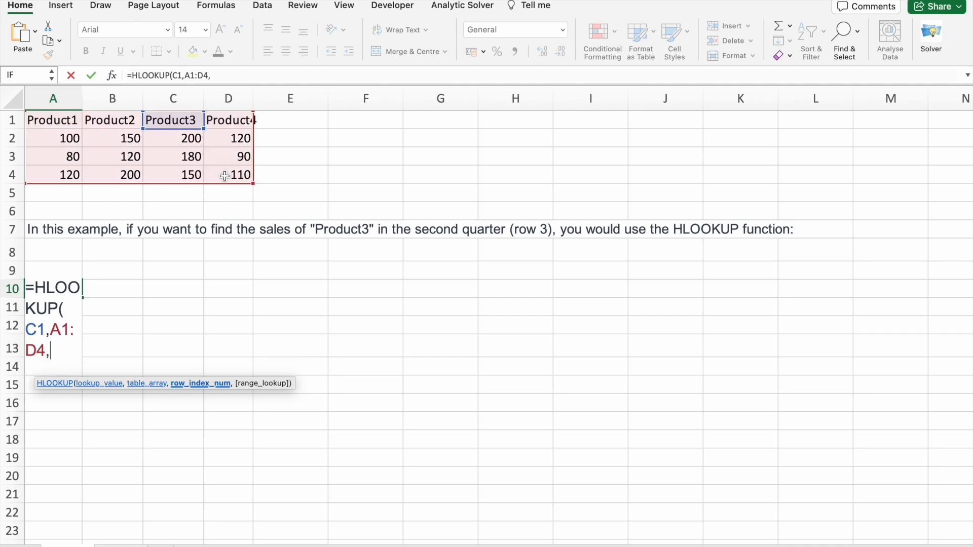
pyautogui.moveTo(178, 253)
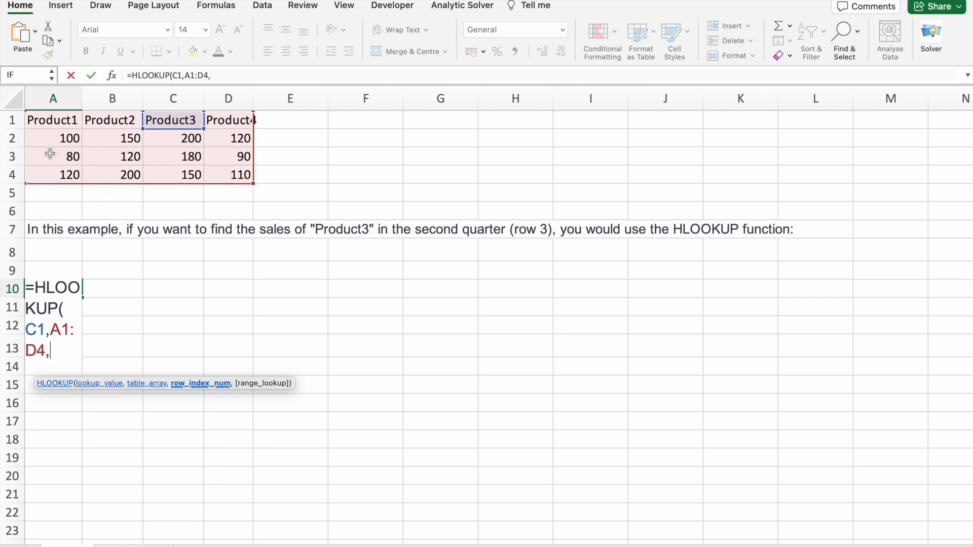
pyautogui.moveTo(193, 146)
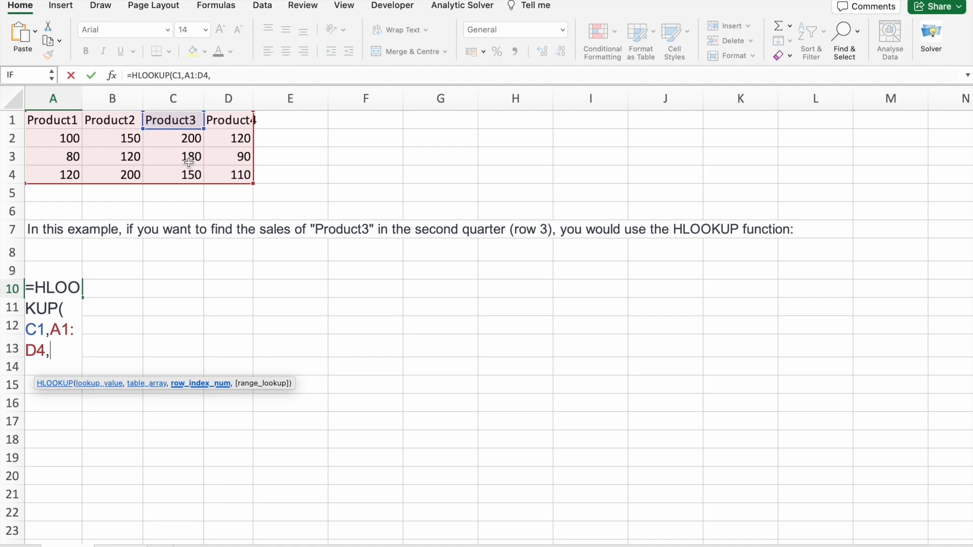
pyautogui.moveTo(149, 392)
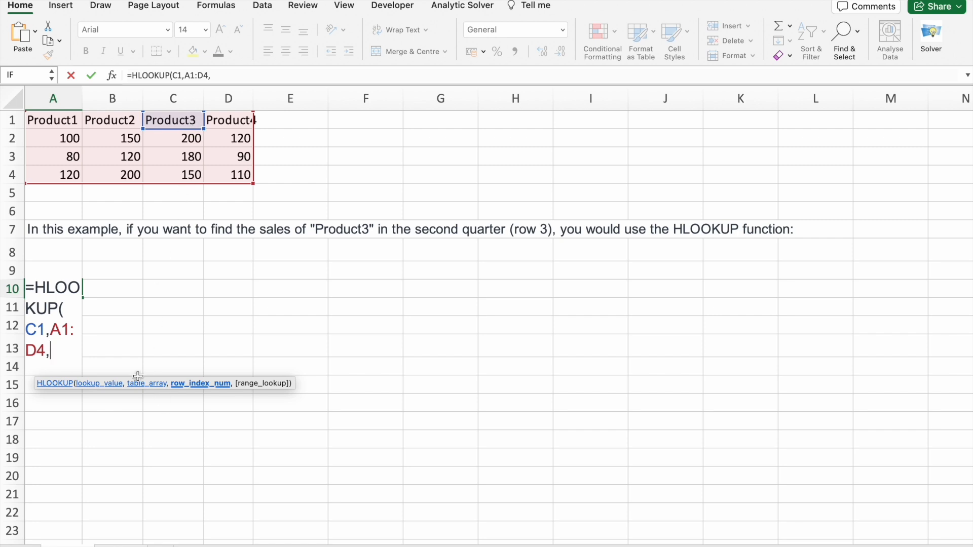
pyautogui.write('3,')
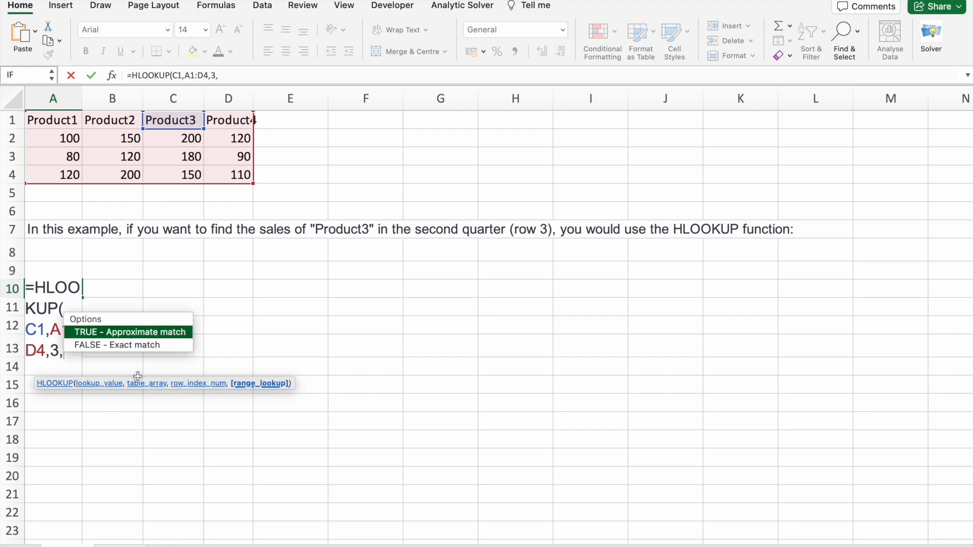
pyautogui.moveTo(117, 345)
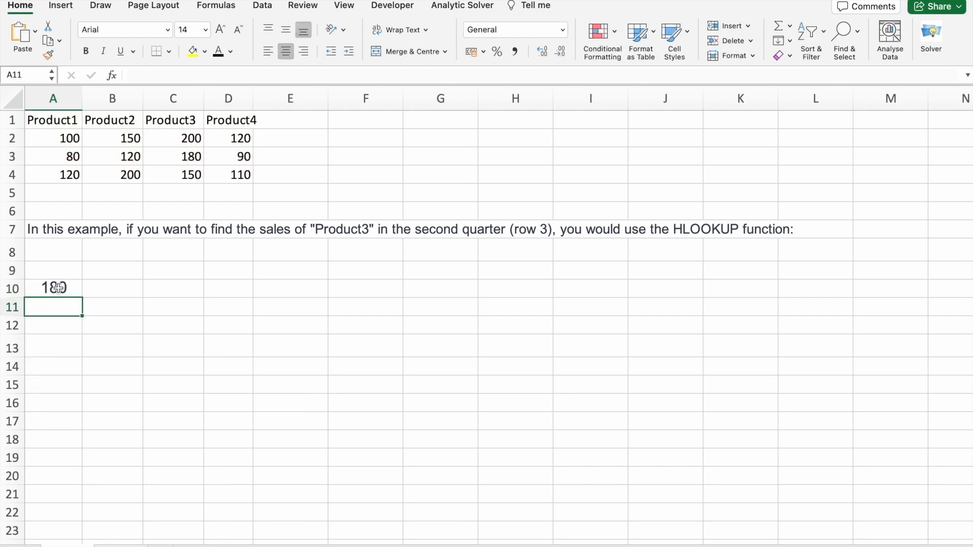
pyautogui.click(173, 155)
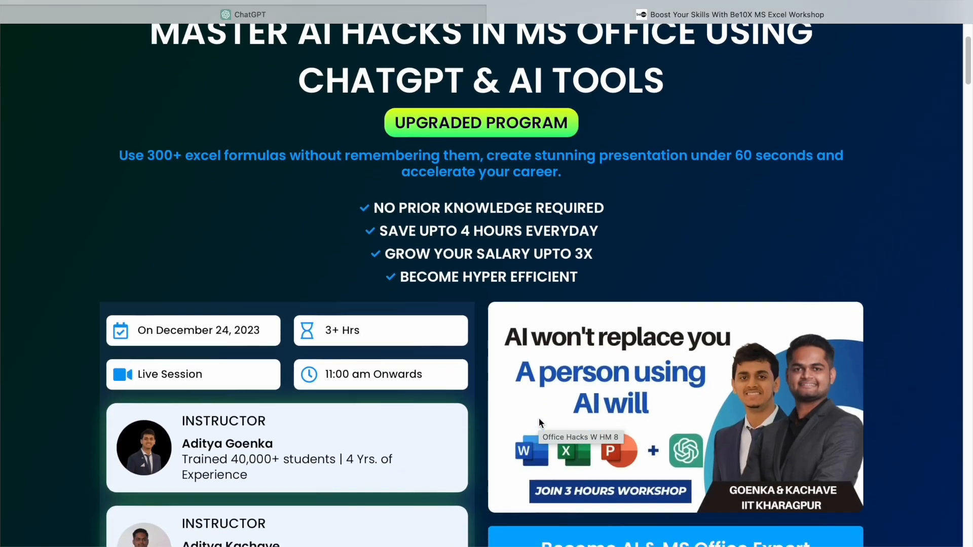
# Scroll the Be10X Excel workshop page through bonuses and reviews to certification
pyautogui.scroll(-3)
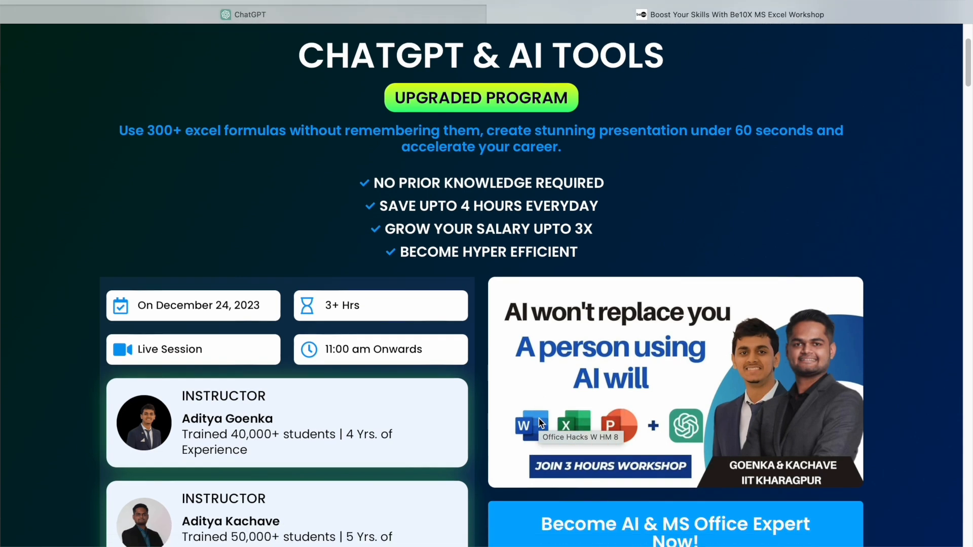
pyautogui.scroll(-3)
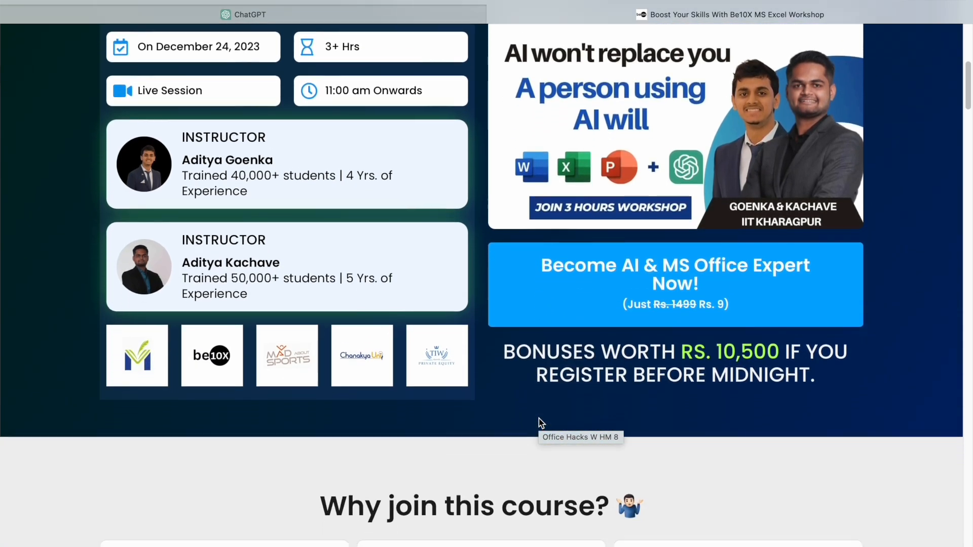
pyautogui.scroll(-3)
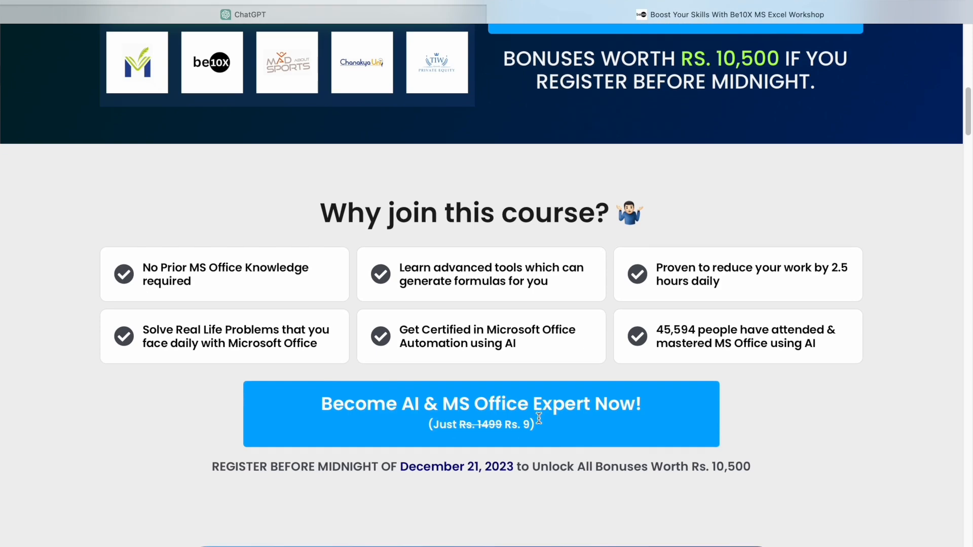
pyautogui.scroll(-3)
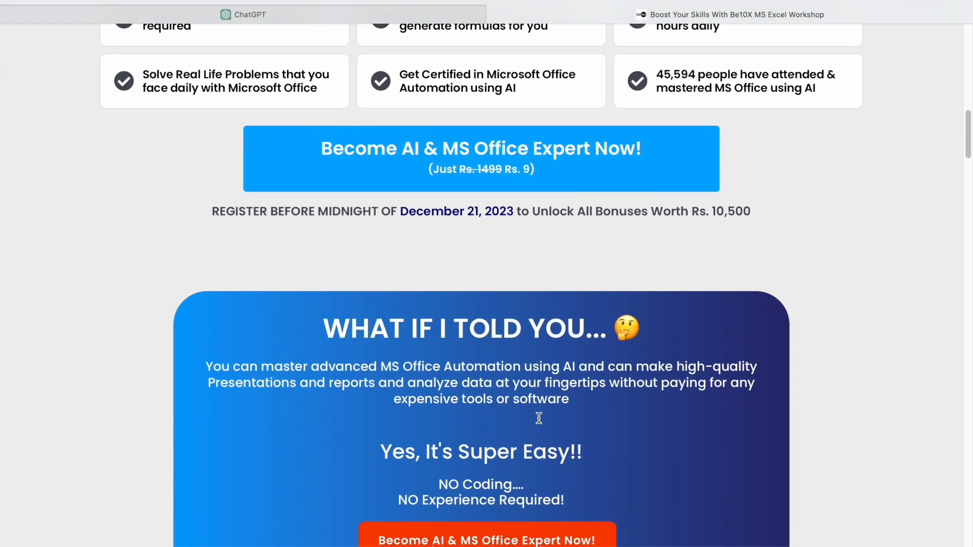
pyautogui.scroll(-3)
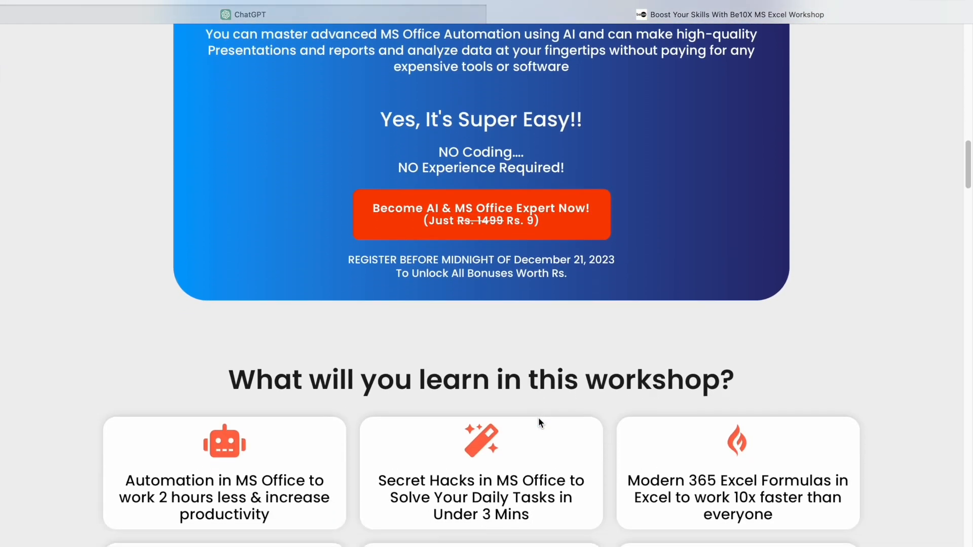
pyautogui.scroll(-3)
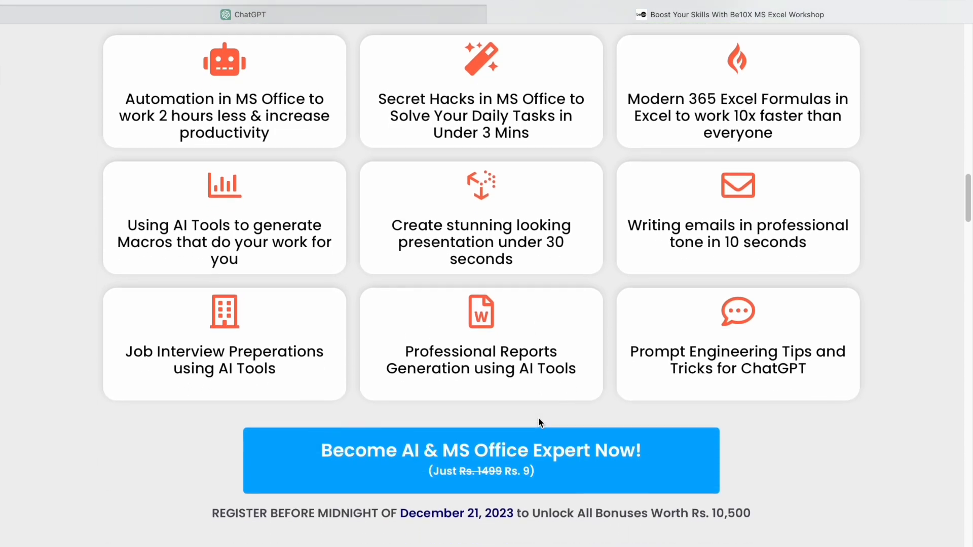
pyautogui.scroll(-3)
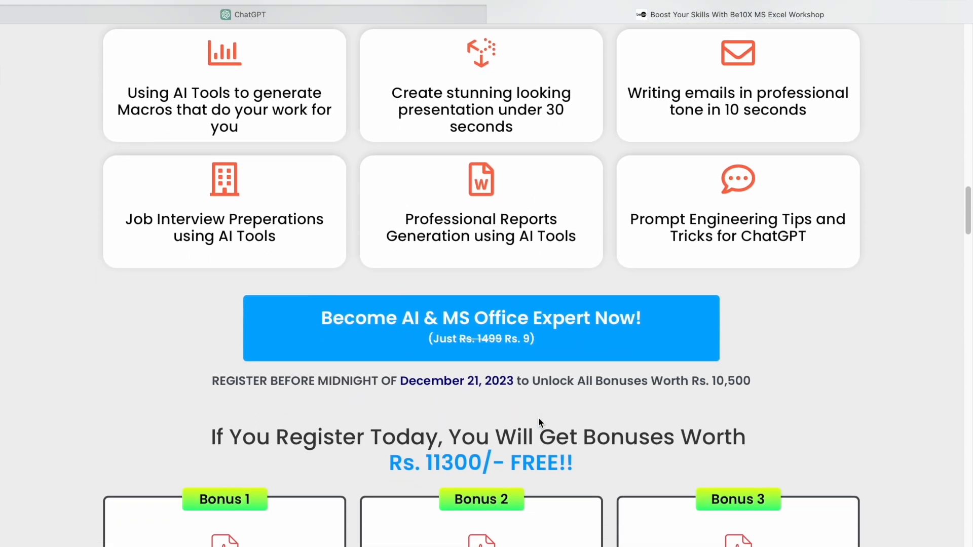
pyautogui.scroll(-3)
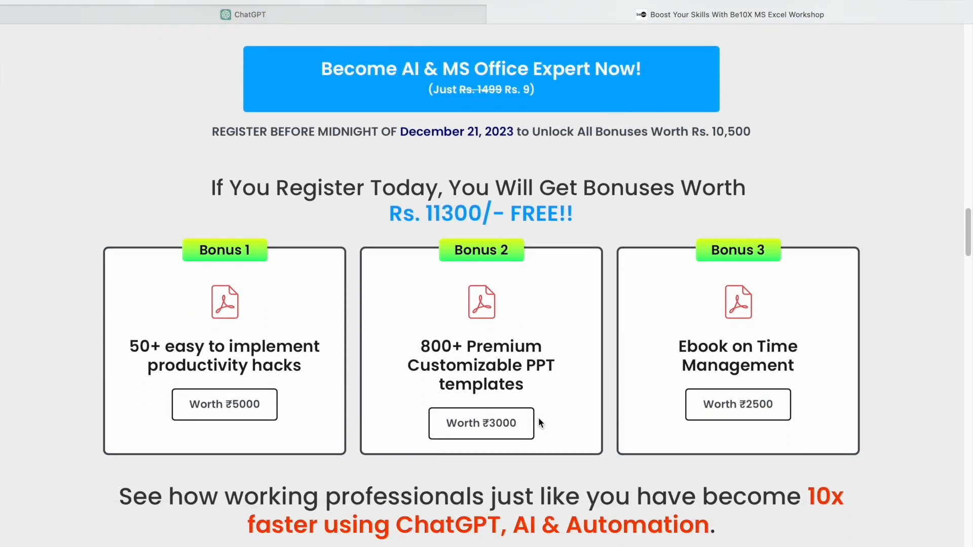
pyautogui.scroll(-3)
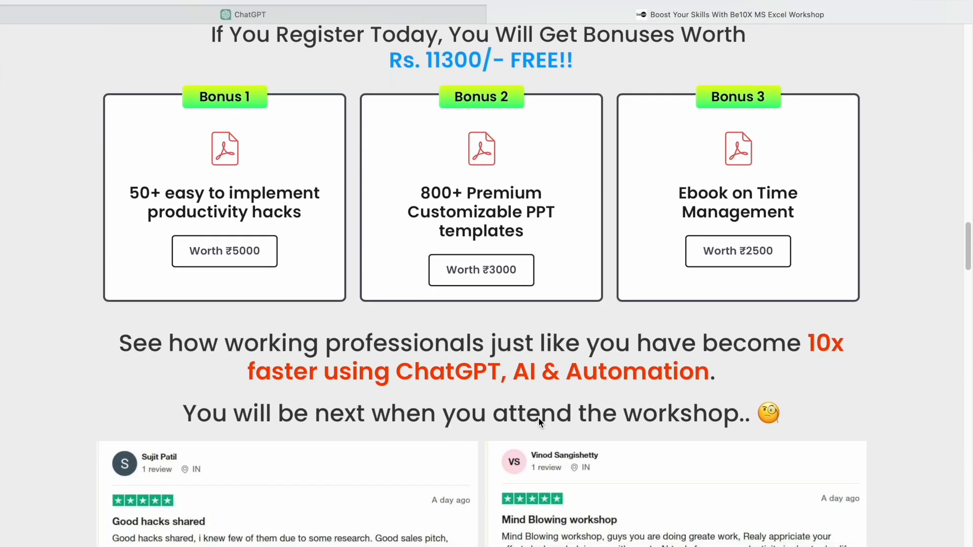
pyautogui.scroll(-3)
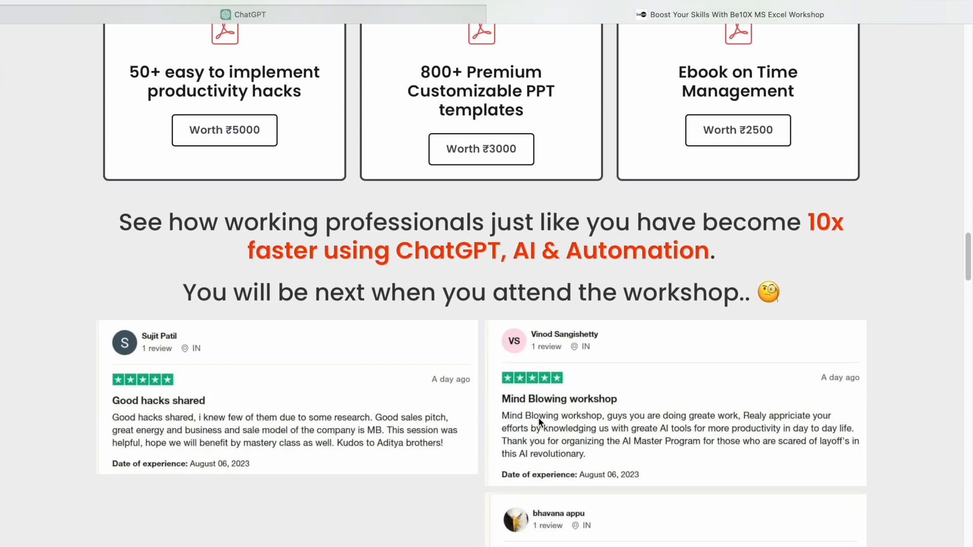
pyautogui.scroll(-3)
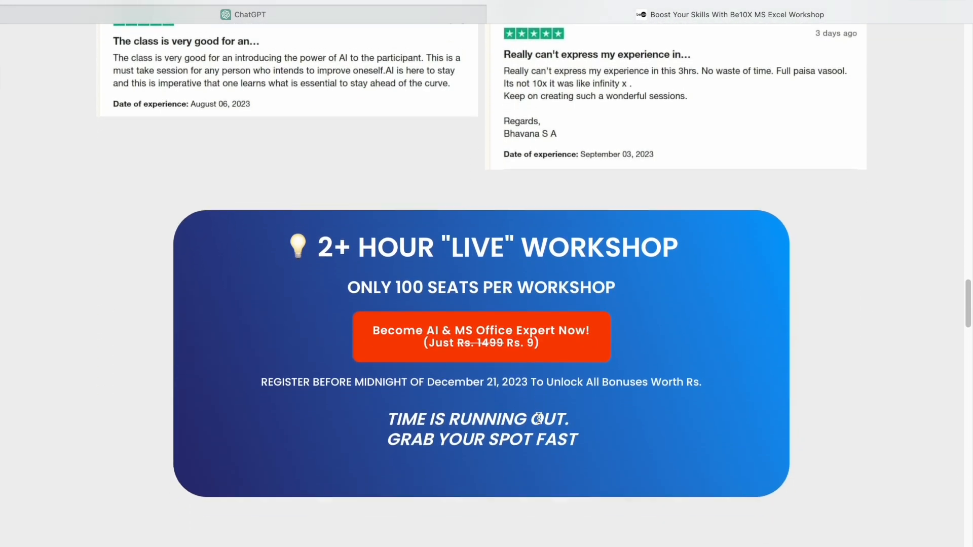
pyautogui.scroll(-3)
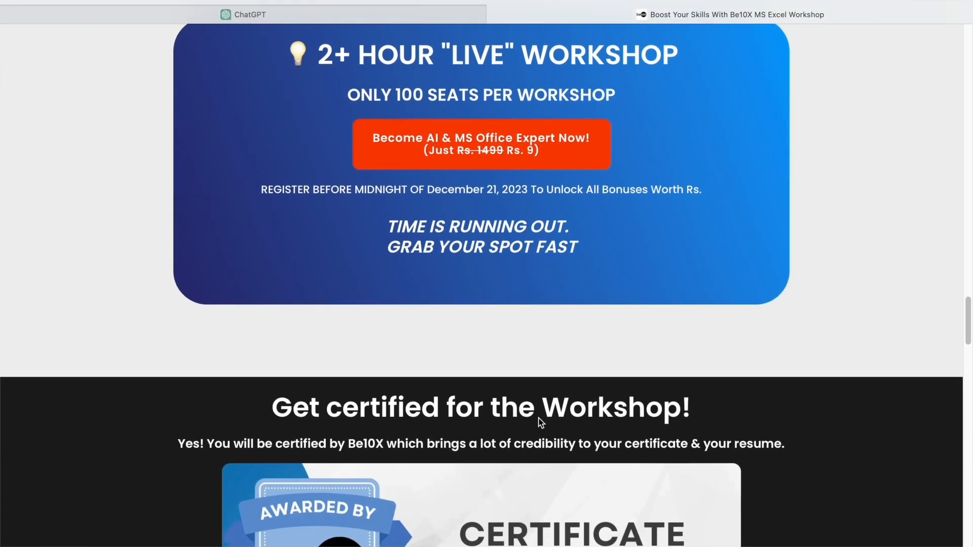
pyautogui.scroll(-3)
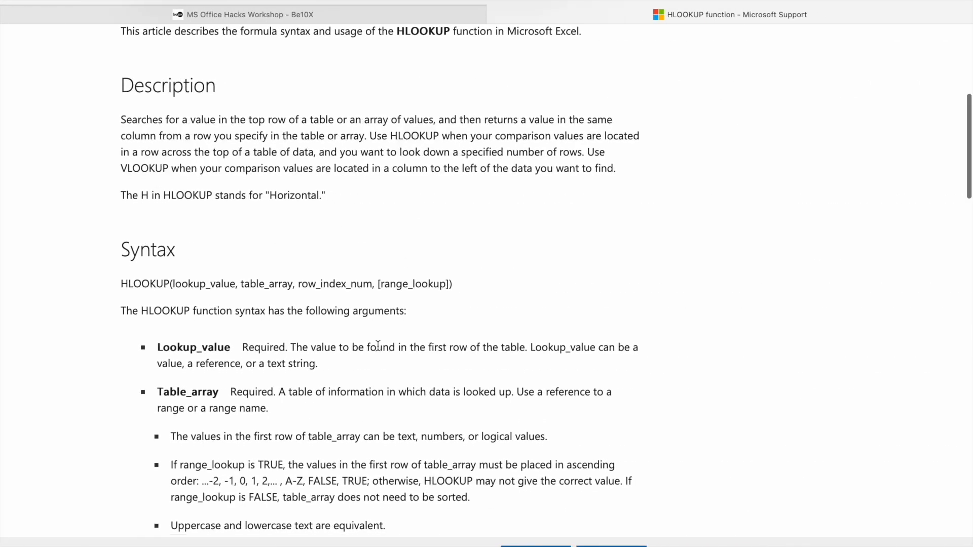
# Highlight the row-2 result description and select the first example formula in the Example section
pyautogui.scroll(-3)
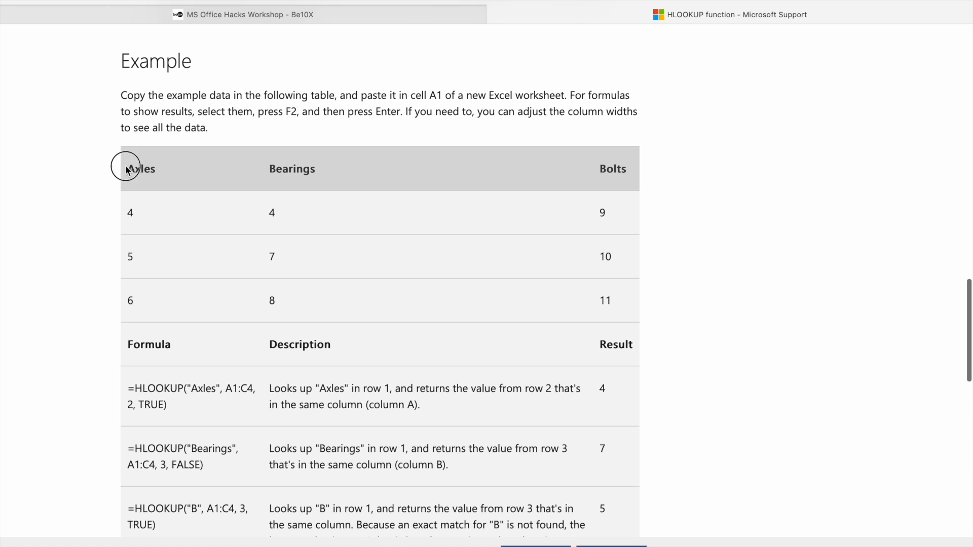
pyautogui.moveTo(127, 169); pyautogui.dragTo(626, 304)
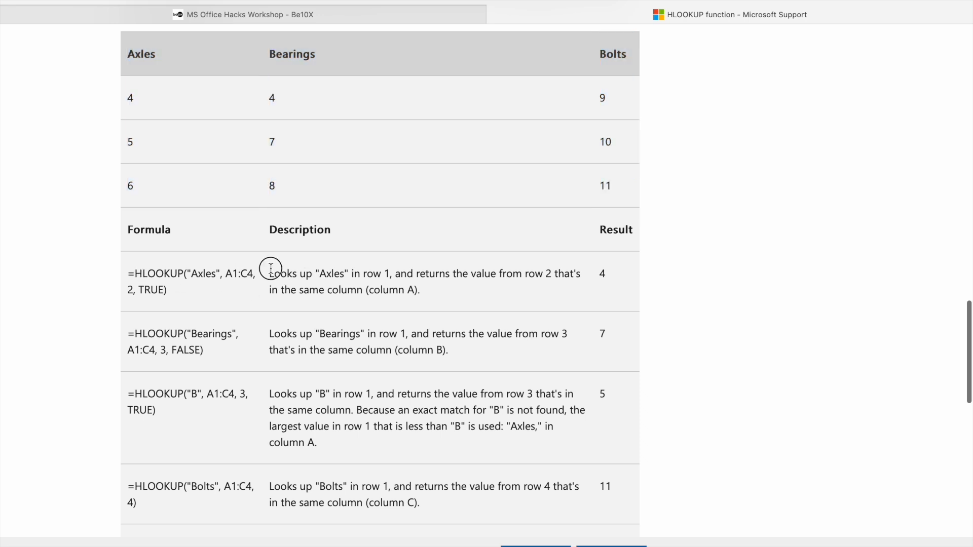
pyautogui.scroll(3)
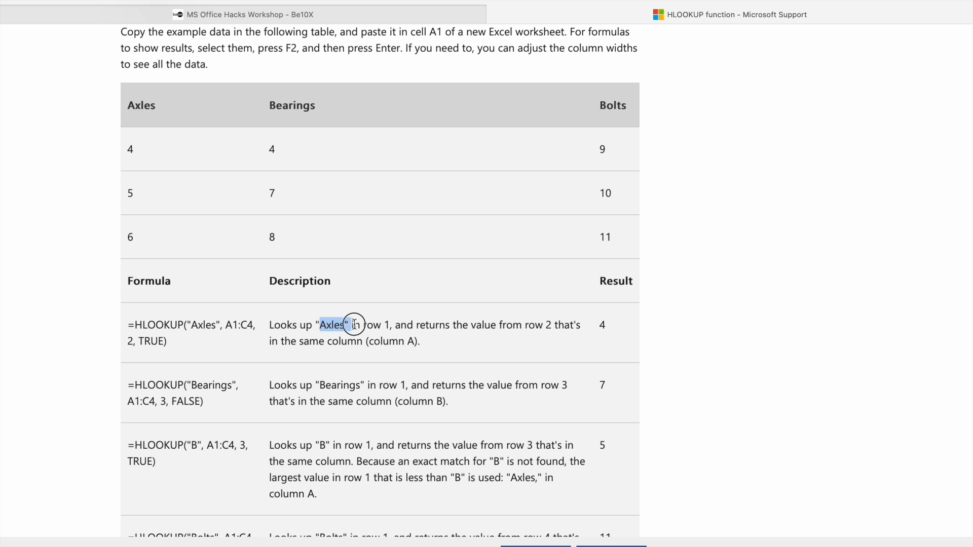
pyautogui.moveTo(320, 325); pyautogui.dragTo(391, 325)
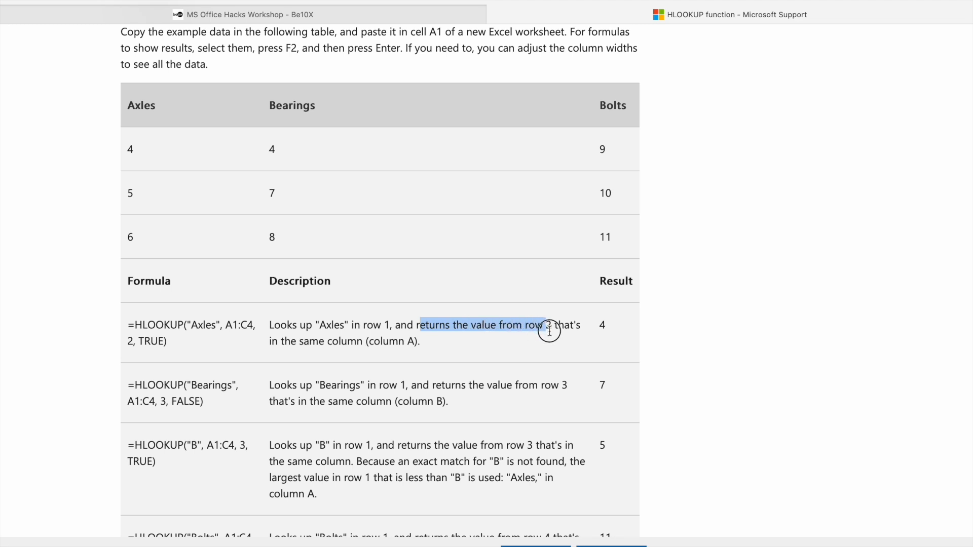
pyautogui.moveTo(146, 147)
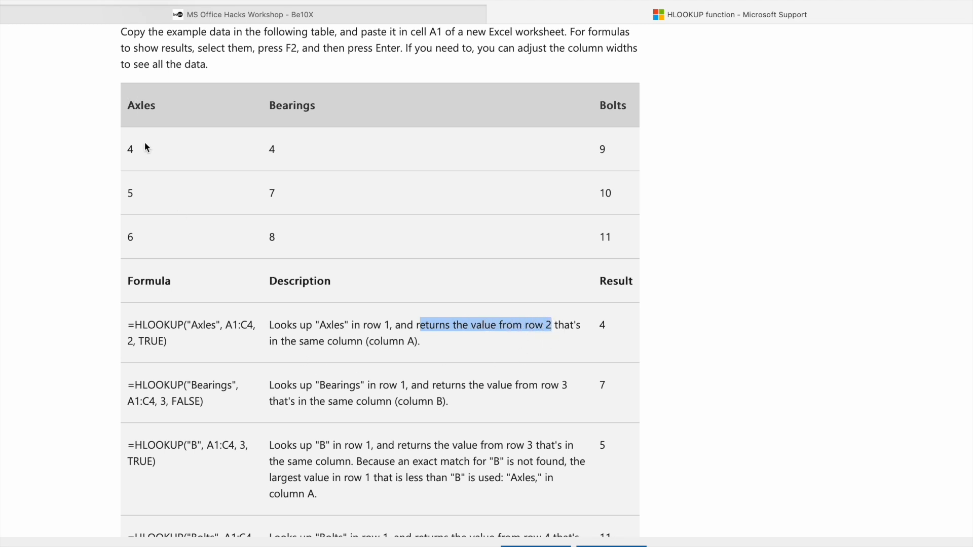
pyautogui.click(130, 148)
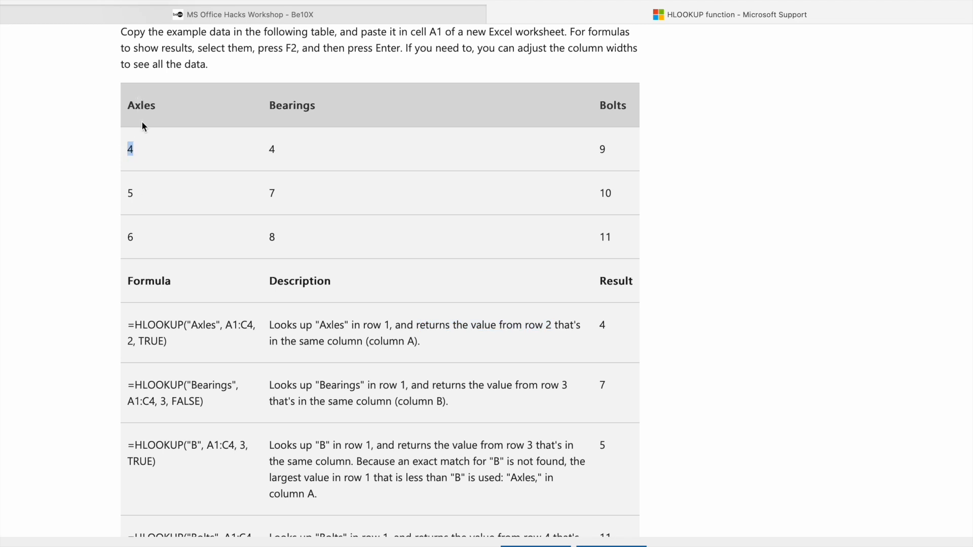
pyautogui.moveTo(380, 310)
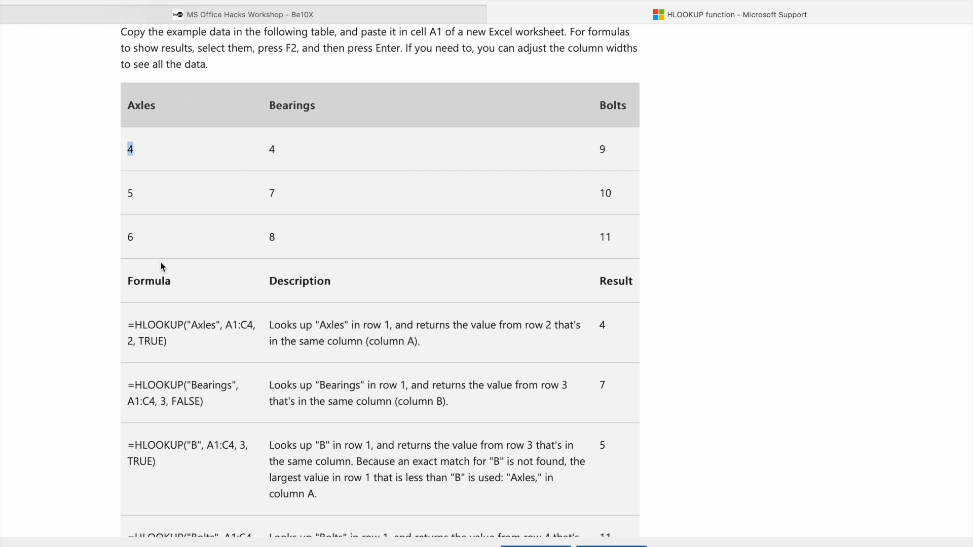
pyautogui.moveTo(670, 384)
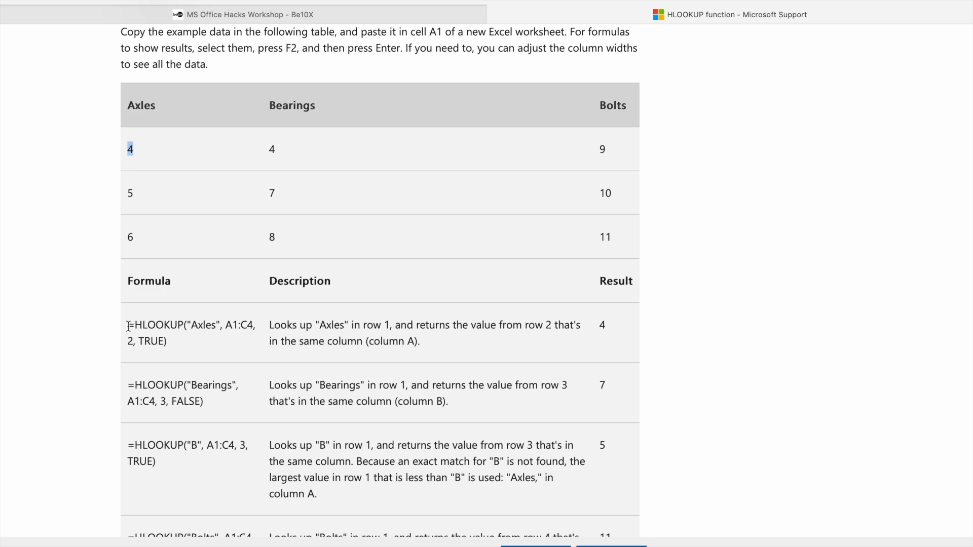
pyautogui.moveTo(127, 325); pyautogui.dragTo(186, 340)
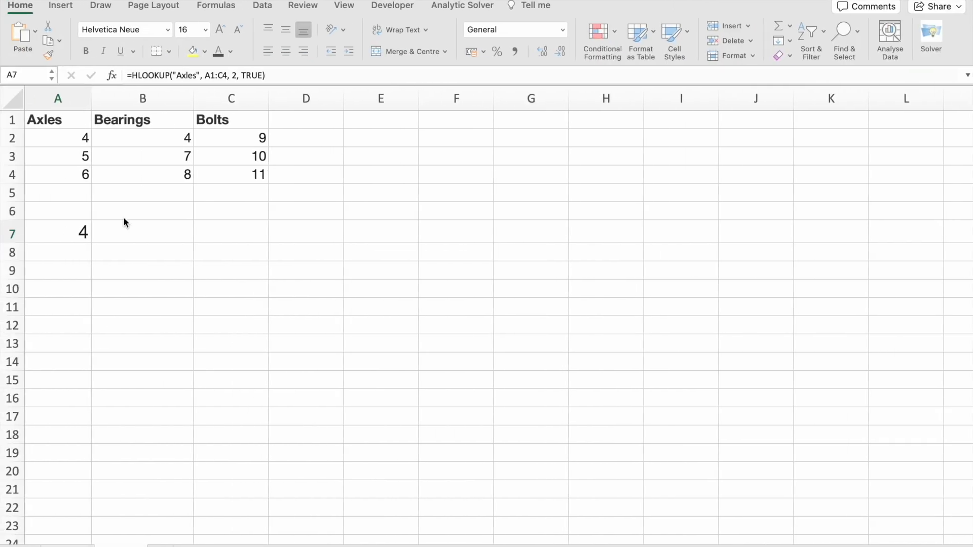
# Finish =HLOOKUP("Axles", A1:C4, 2, TRUE) in A7 so it returns 4
pyautogui.click(57, 232)
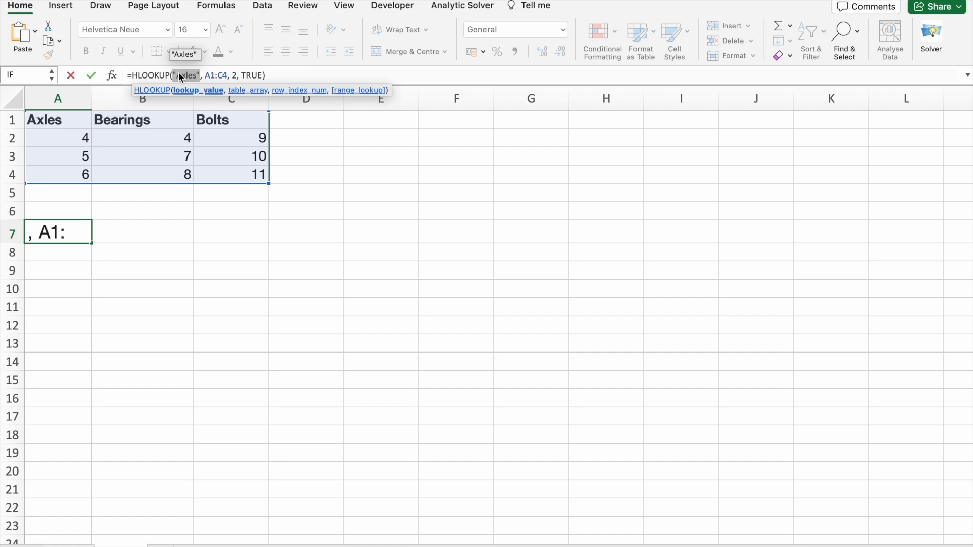
pyautogui.moveTo(185, 85)
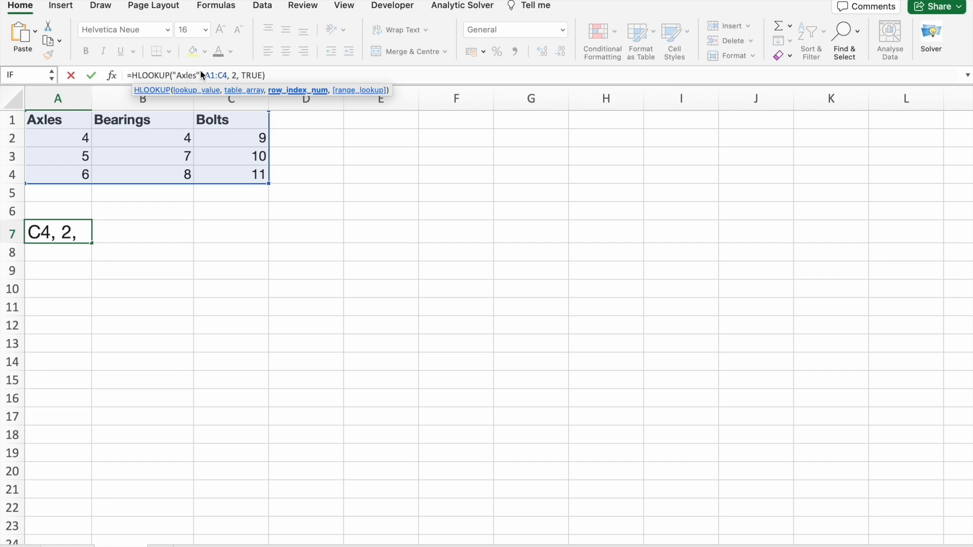
pyautogui.write('TRUE)')
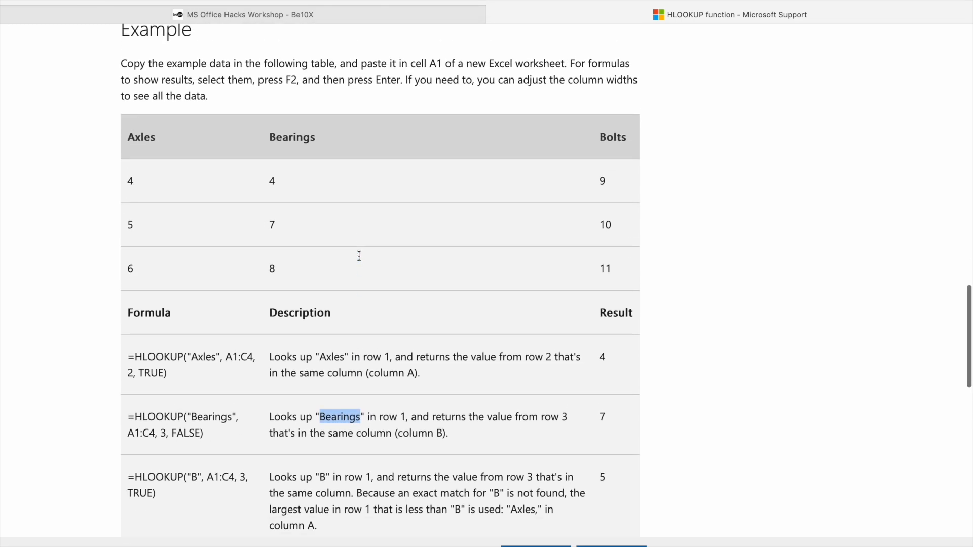
pyautogui.scroll(-3)
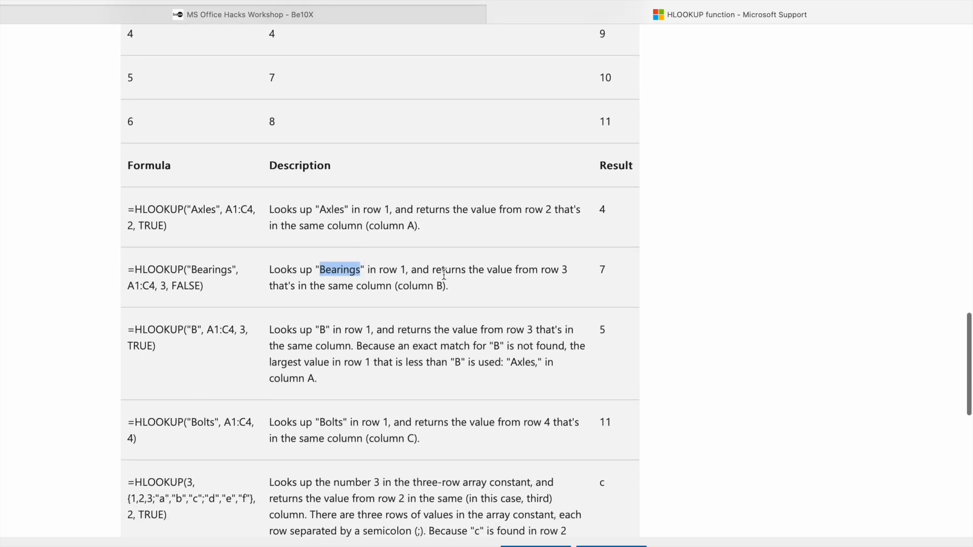
pyautogui.click(561, 270)
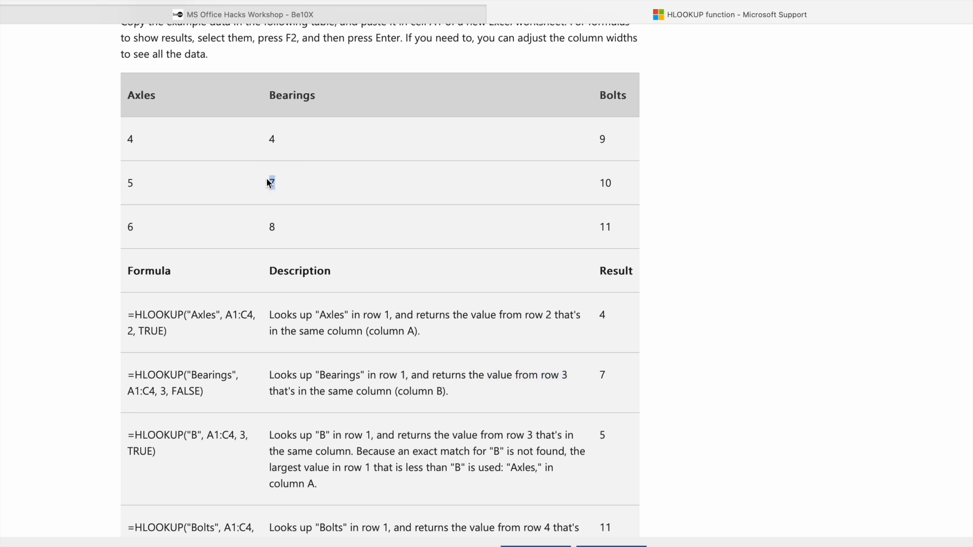
pyautogui.scroll(-3)
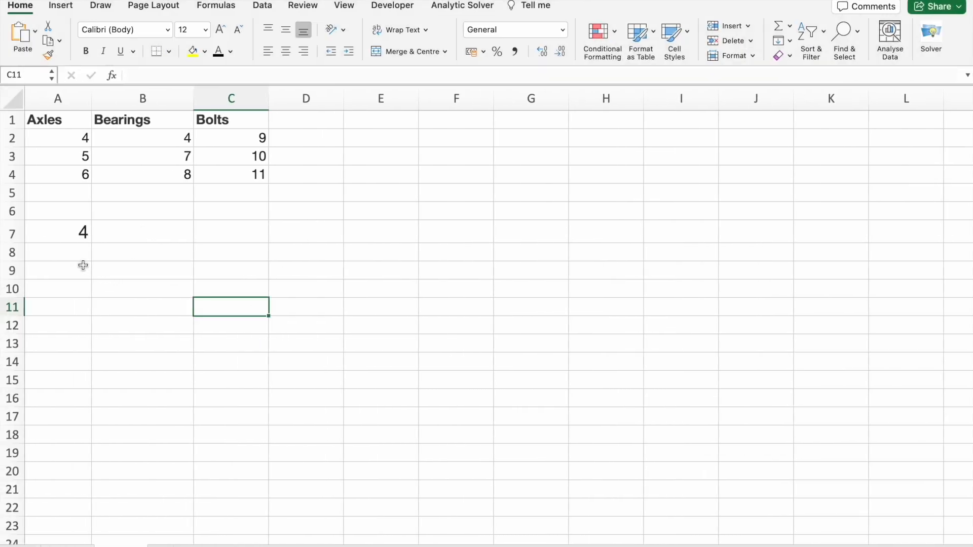
# Enter =HLOOKUP("Bearings", A1:C4, 3, FALSE) in A8, returning 7
pyautogui.click(58, 252)
pyautogui.write('=HLOOKUP("Bearings", A1:C4, 3, FALSE)')
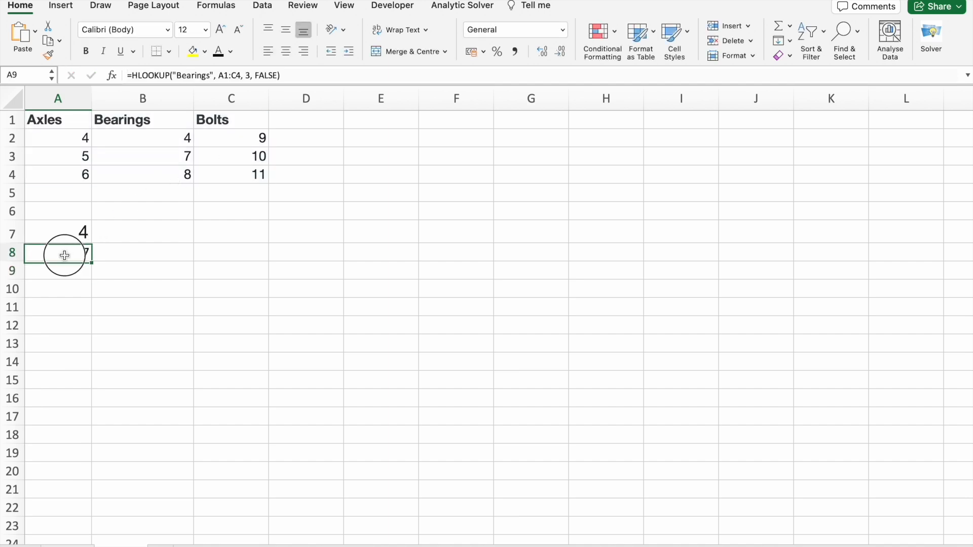
pyautogui.click(304, 324)
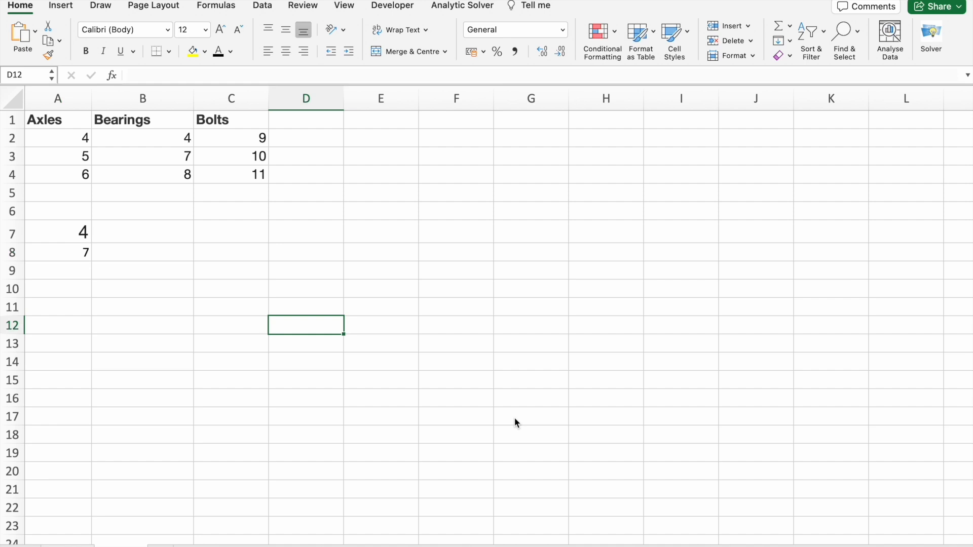